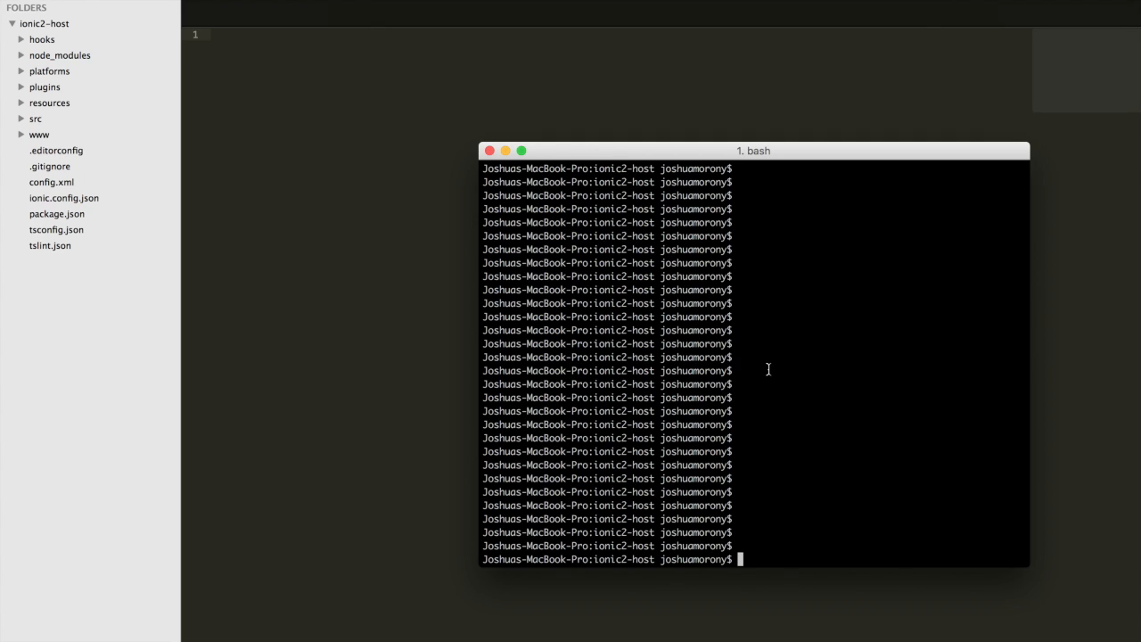
Step: Run 'ionic g directive Nothing' in the ionic2-host project terminal
type("ionic g dire")
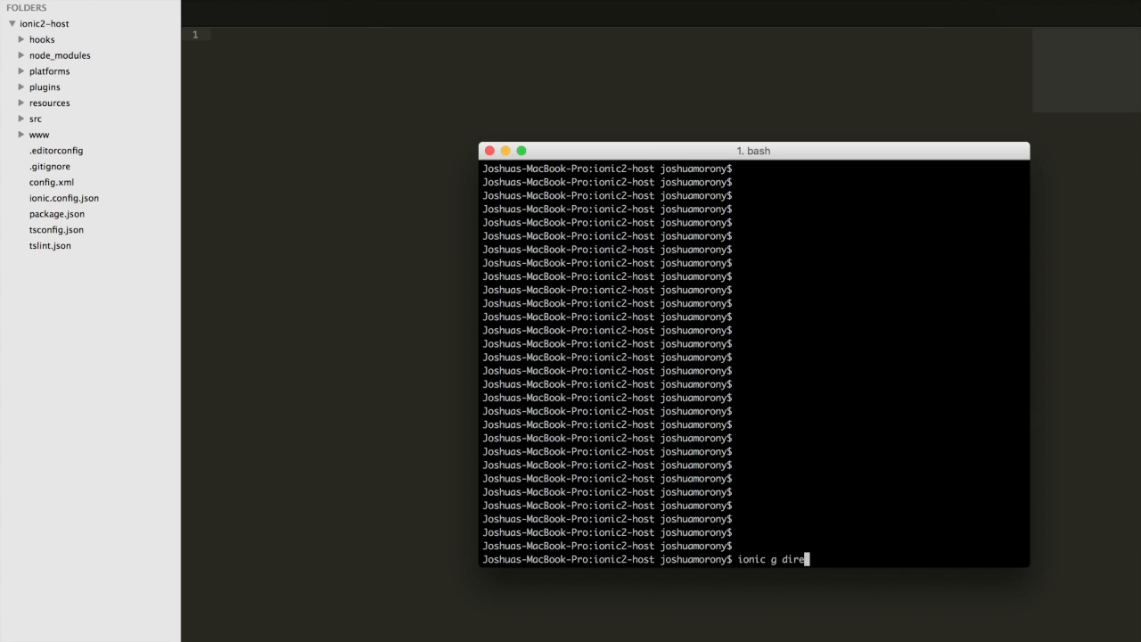
type("ctive")
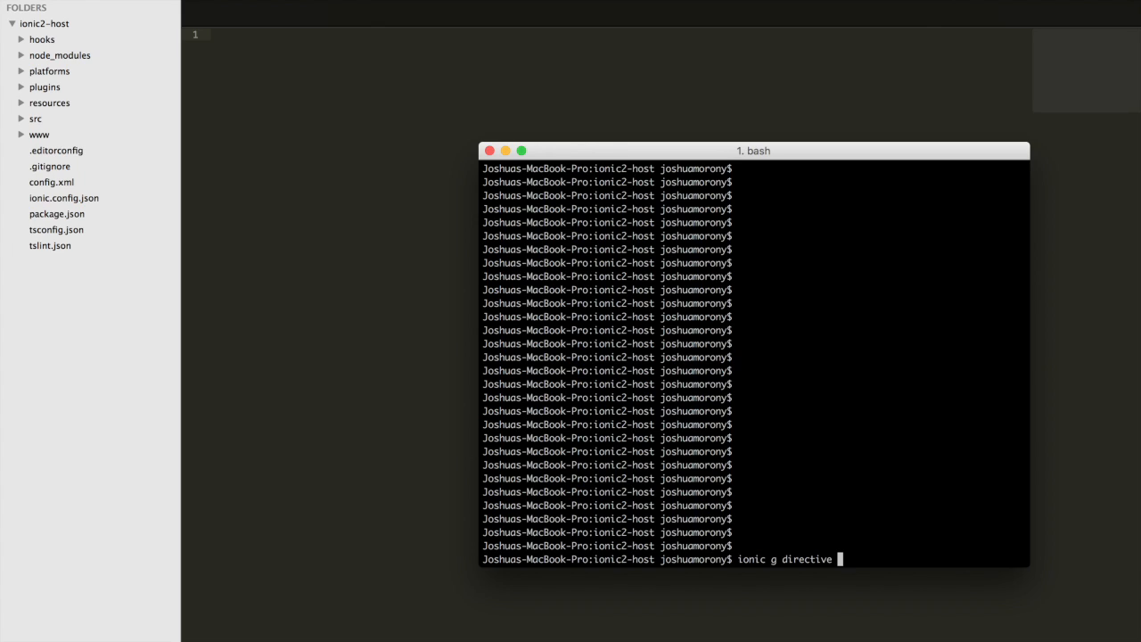
type("Nothing")
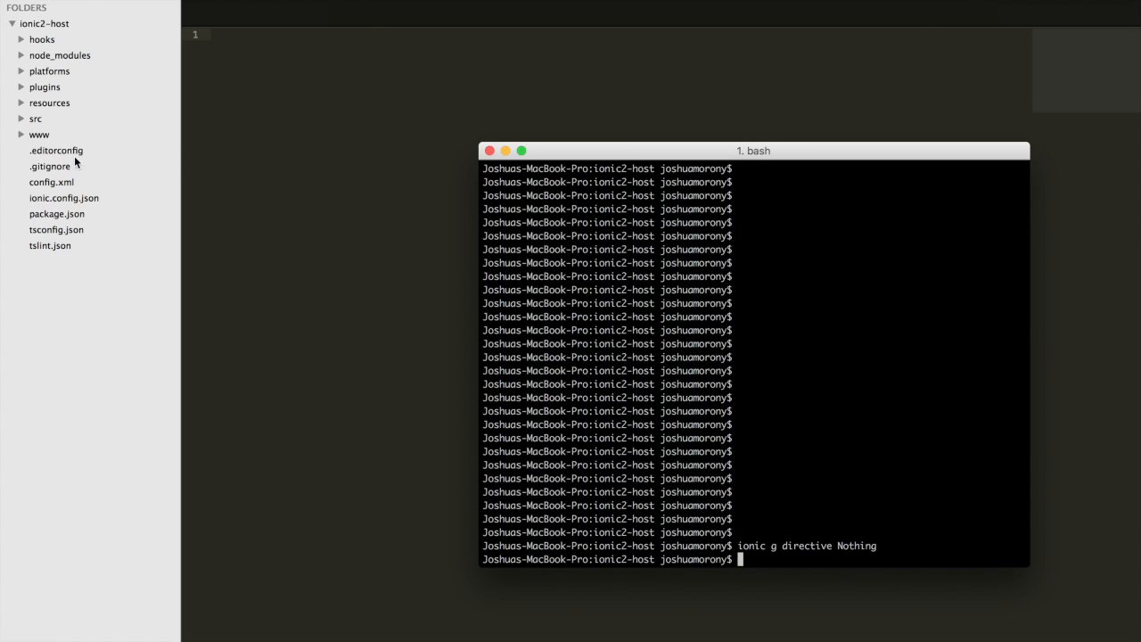
Step: Open src/components/nothing/nothing.ts from the sidebar and expand the pages folder
left_click(36, 117)
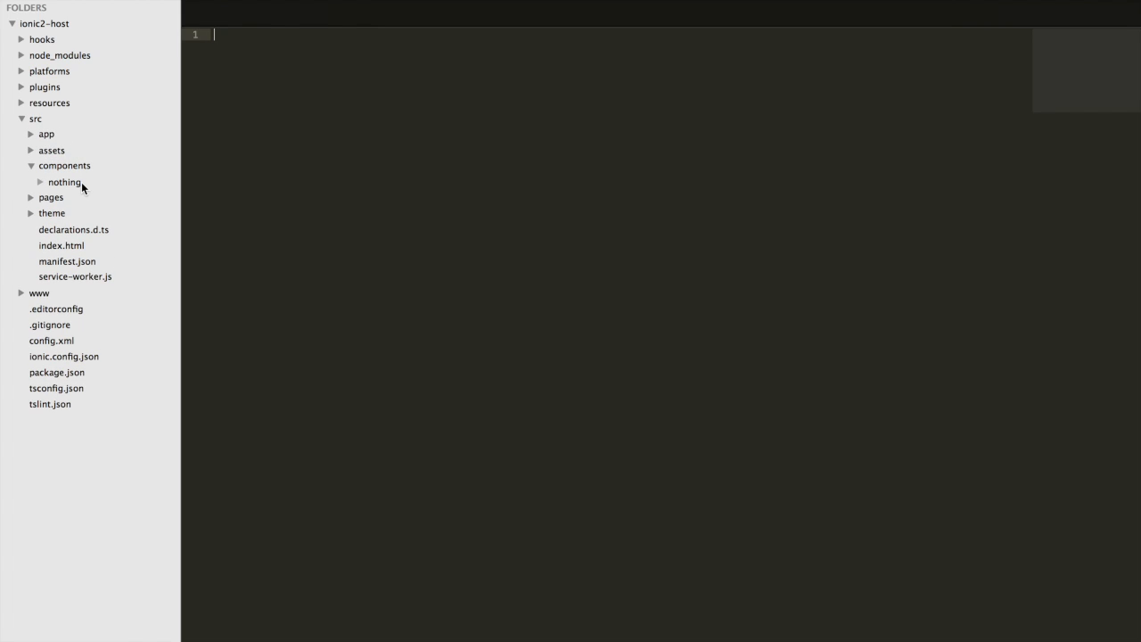
left_click(64, 182)
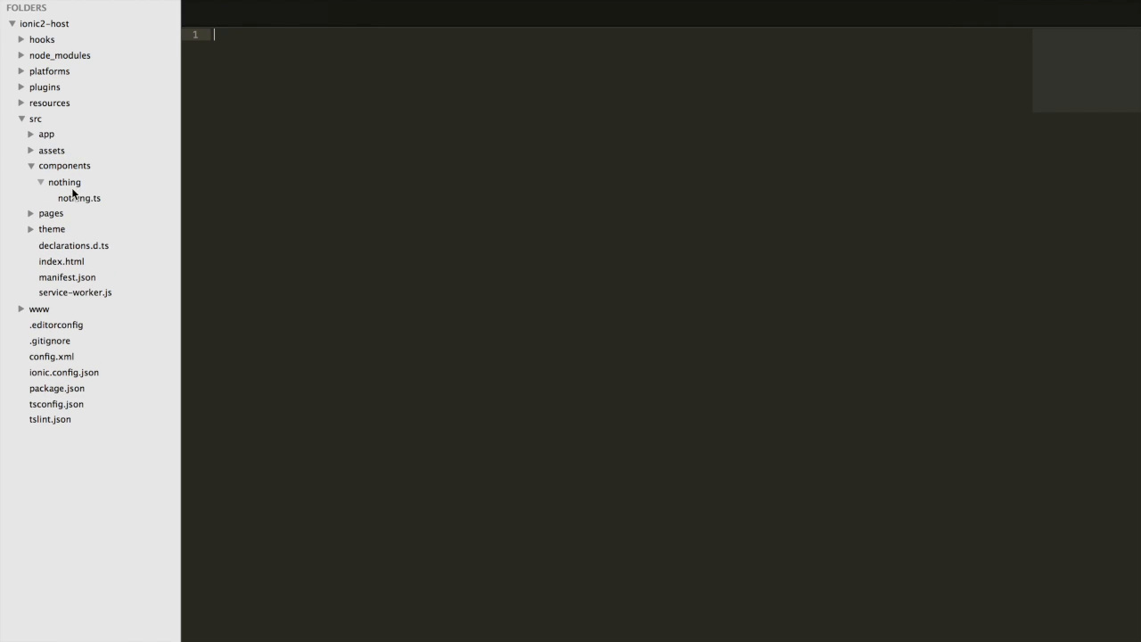
left_click(79, 196)
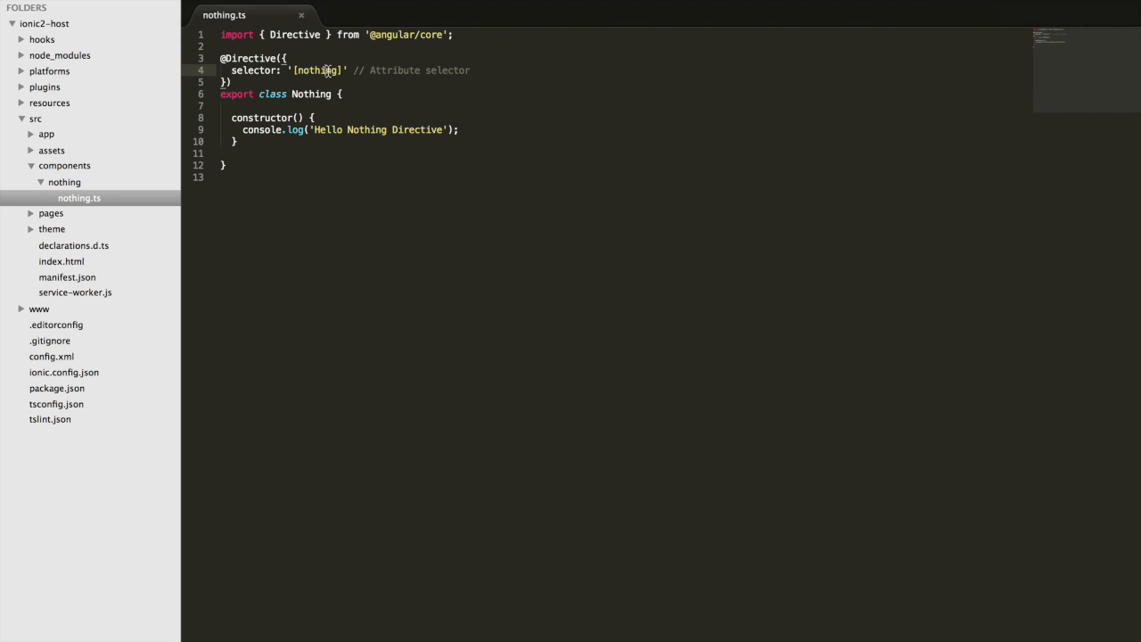
left_click(50, 212)
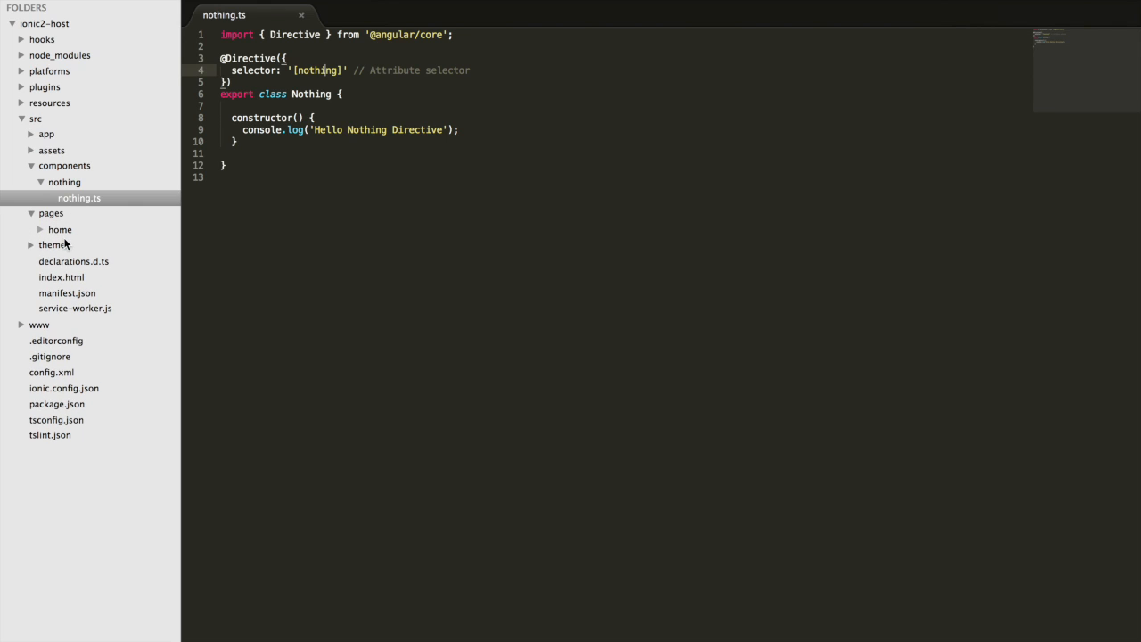
Step: In home.html replace ion-content's padding attribute with nothing and clear its placeholder text
left_click(60, 229)
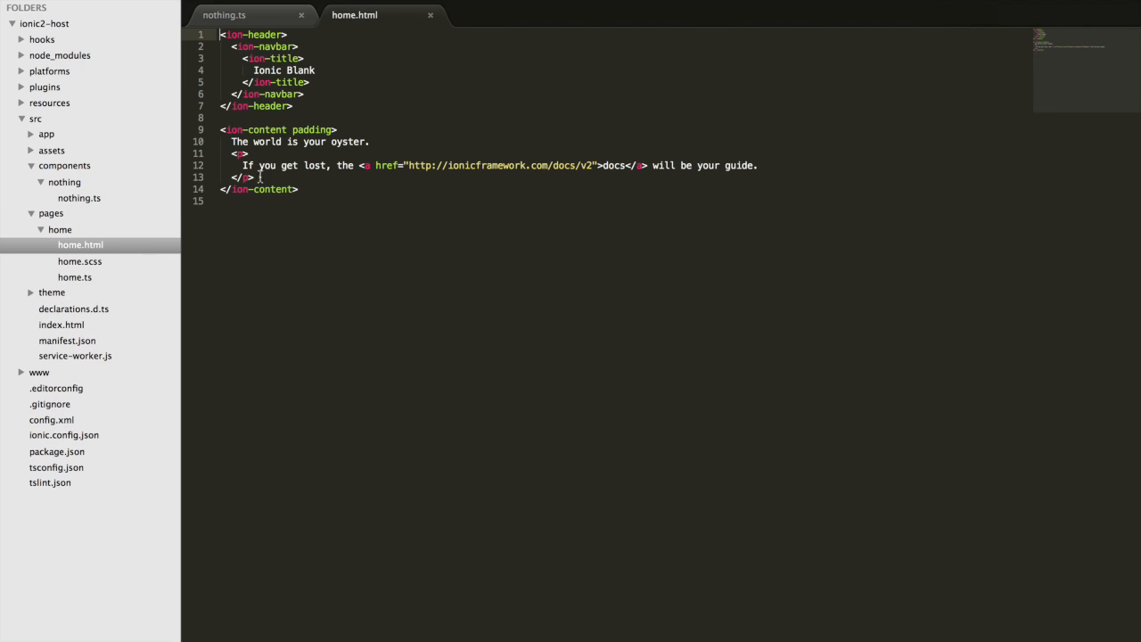
double_click(310, 128)
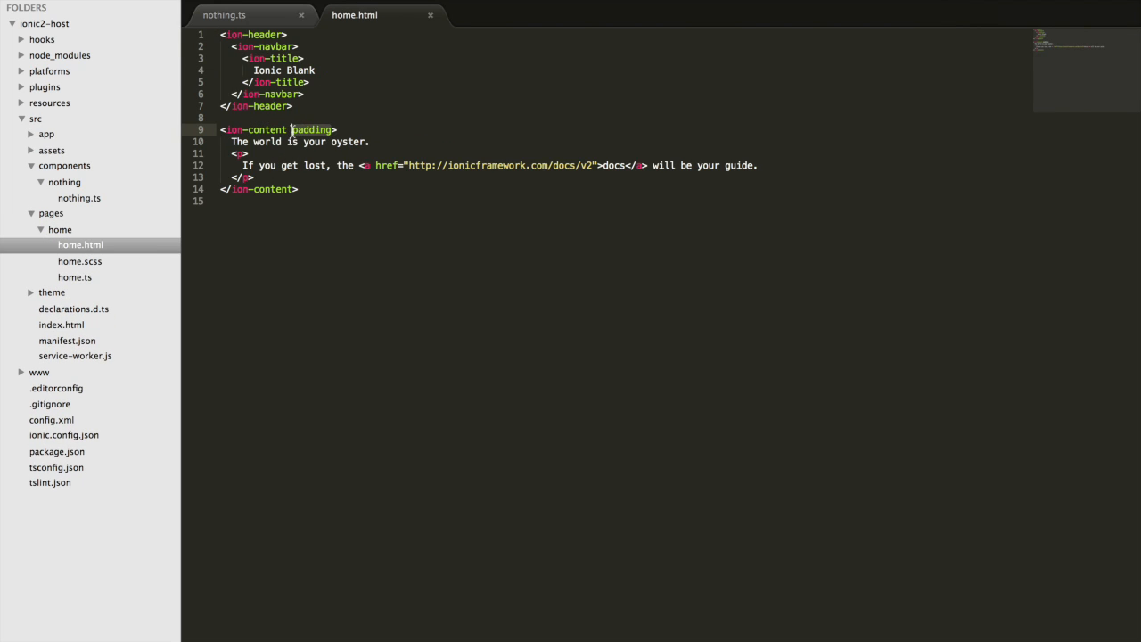
type("nothing")
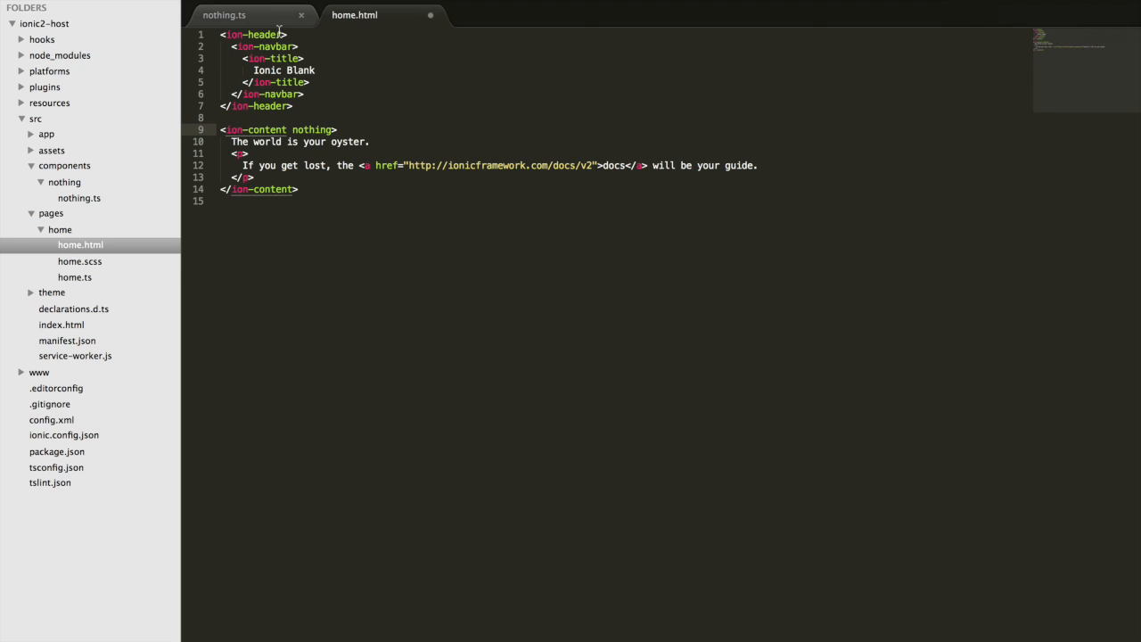
mouse_move(264, 168)
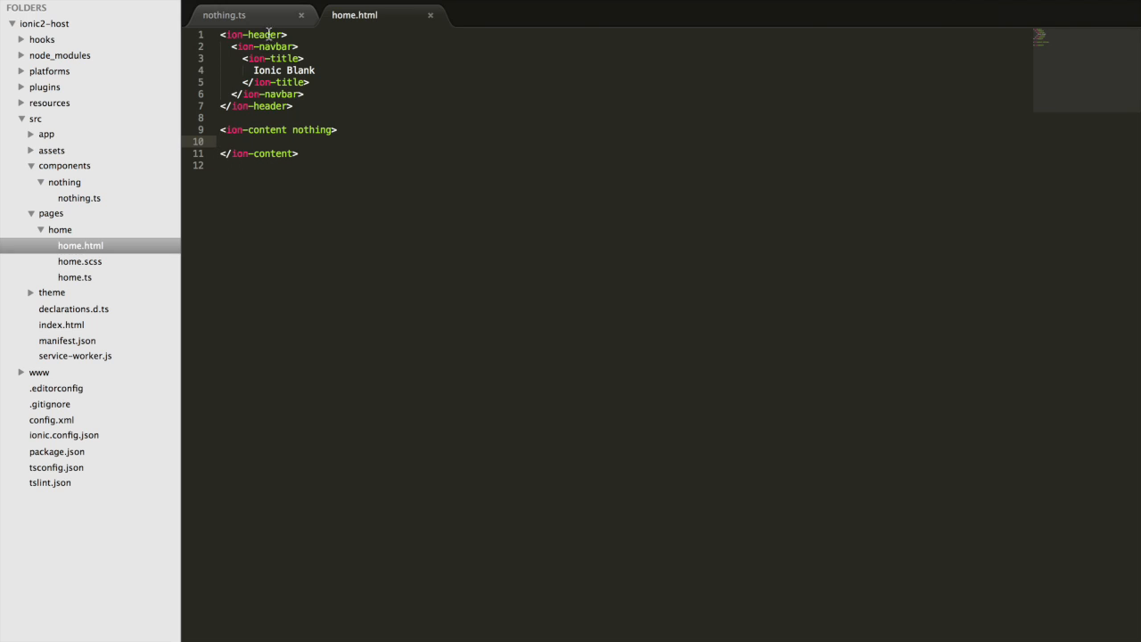
left_click(225, 15)
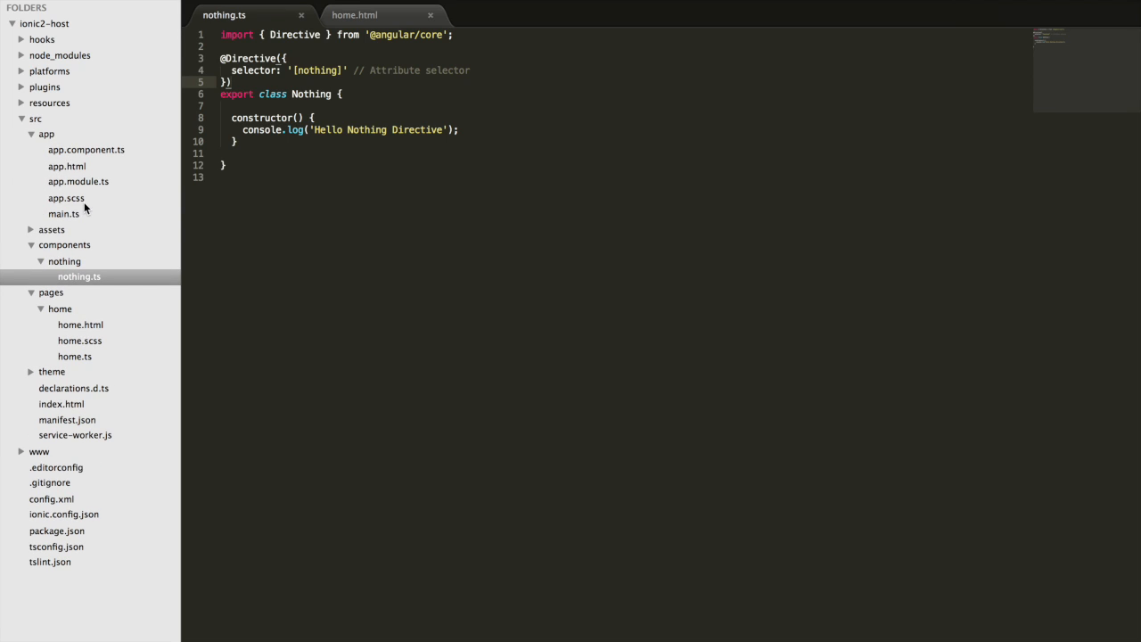
Step: In app.module.ts import Nothing from '../components/nothing/nothing' and add it to declarations
left_click(78, 182)
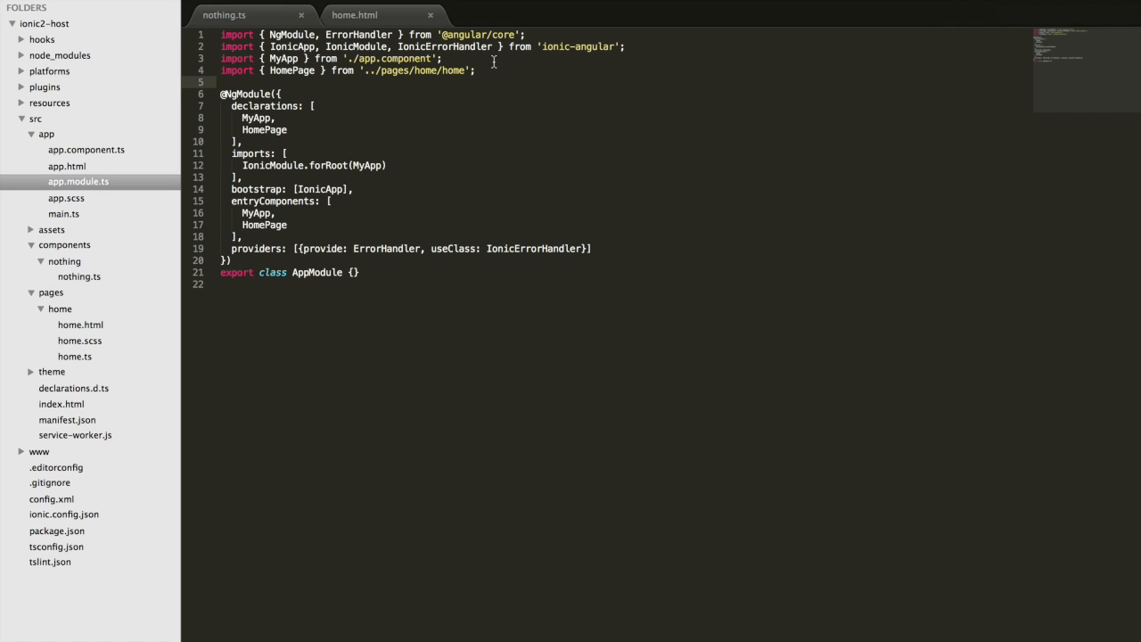
type("imp")
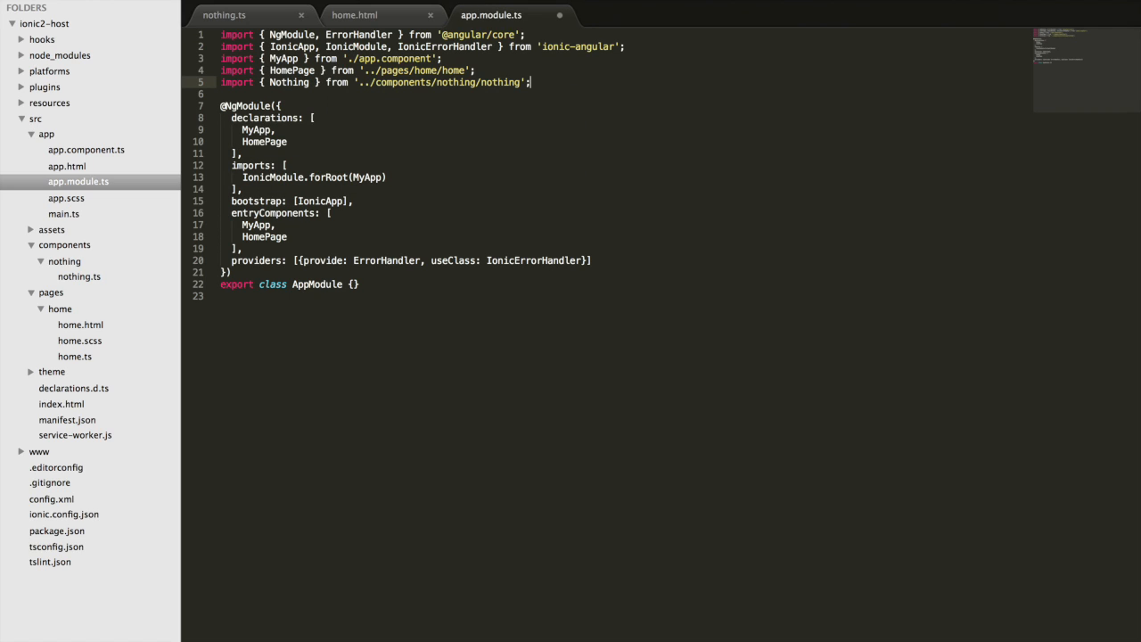
mouse_move(343, 146)
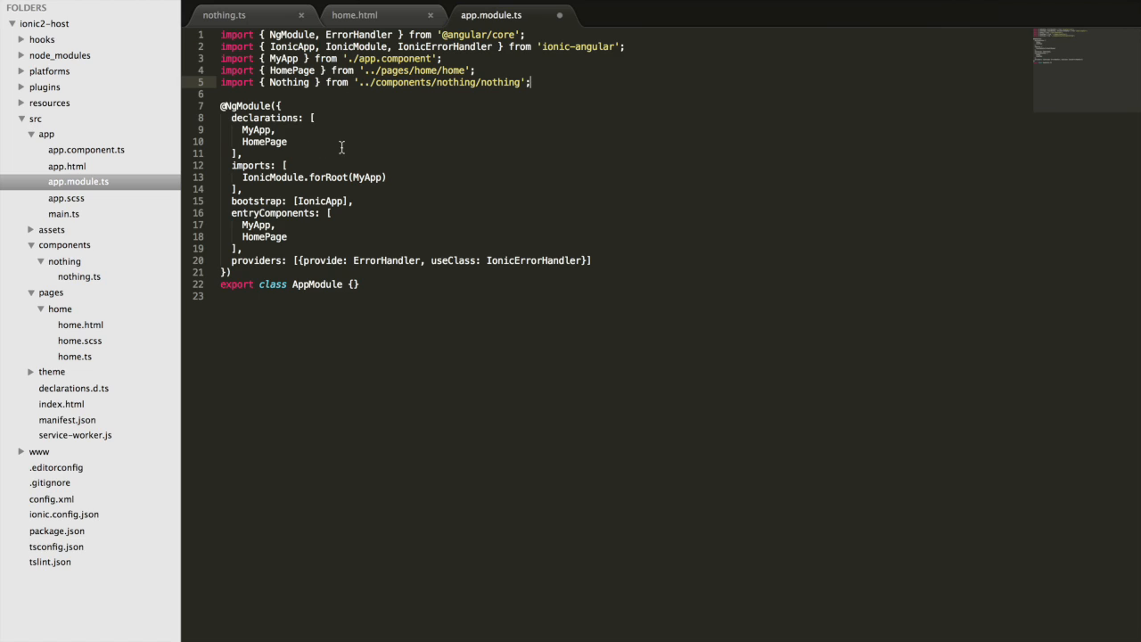
key("enter")
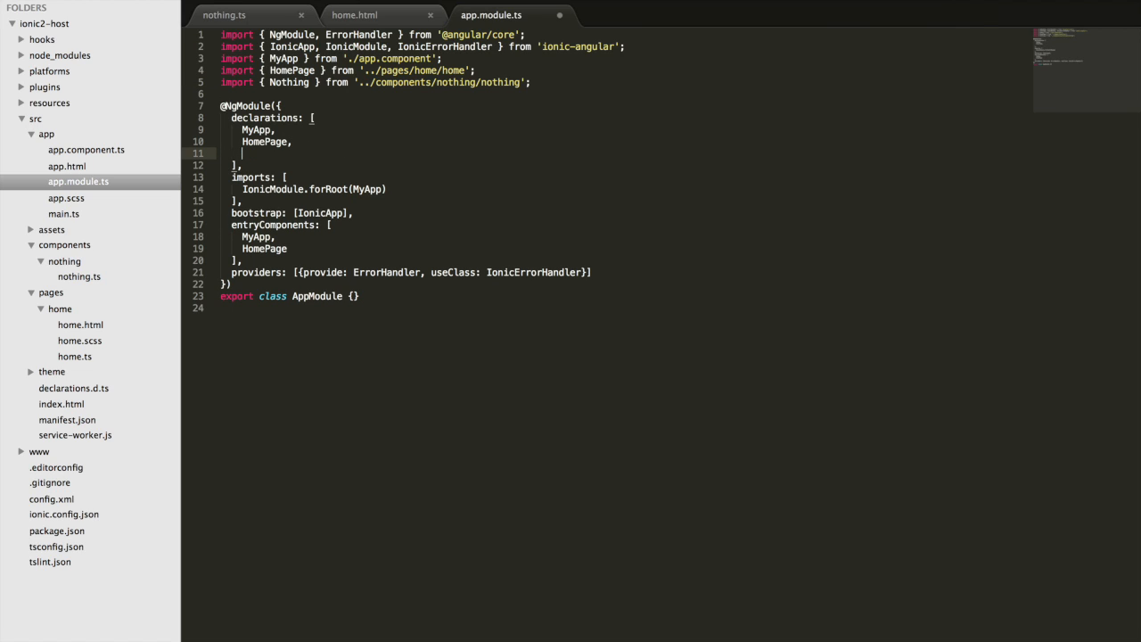
type("Nothing")
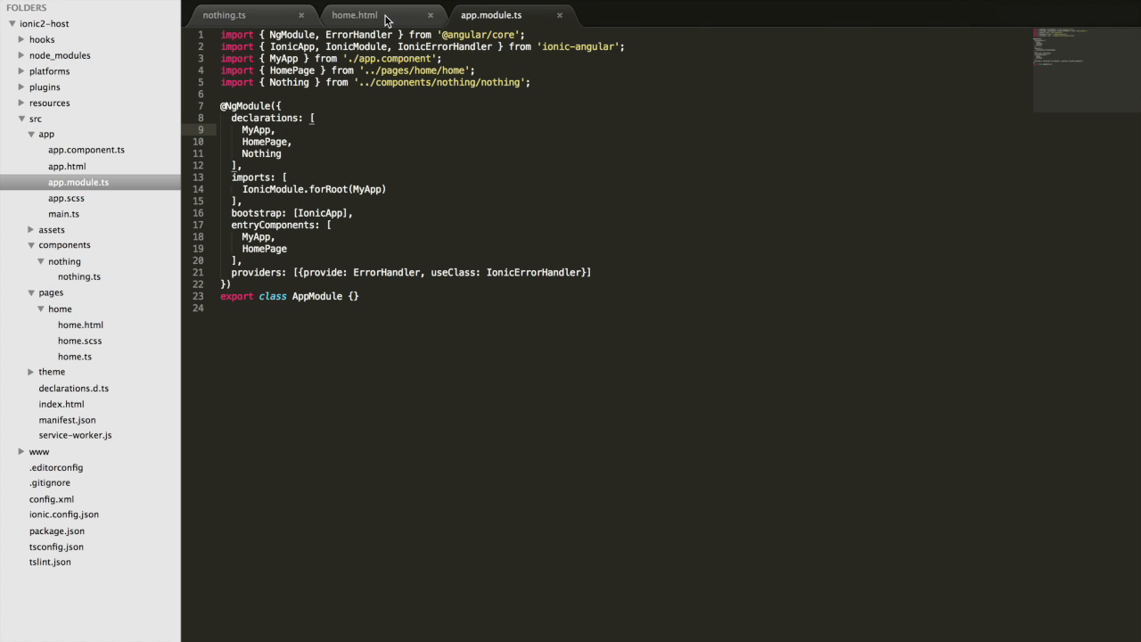
left_click(225, 14)
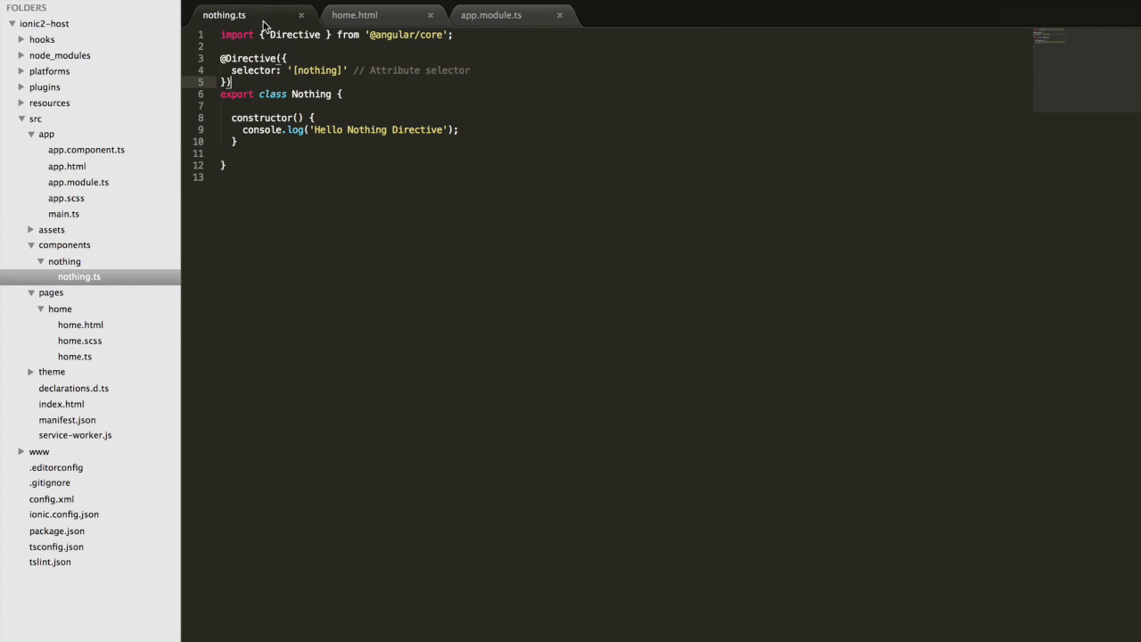
mouse_move(503, 141)
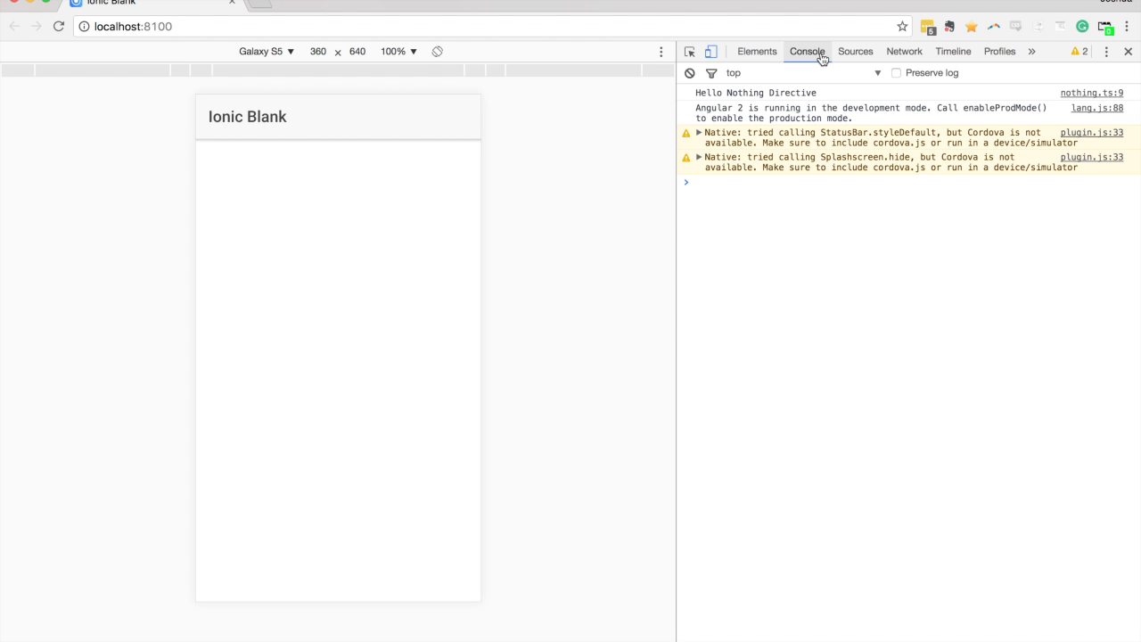
mouse_move(842, 96)
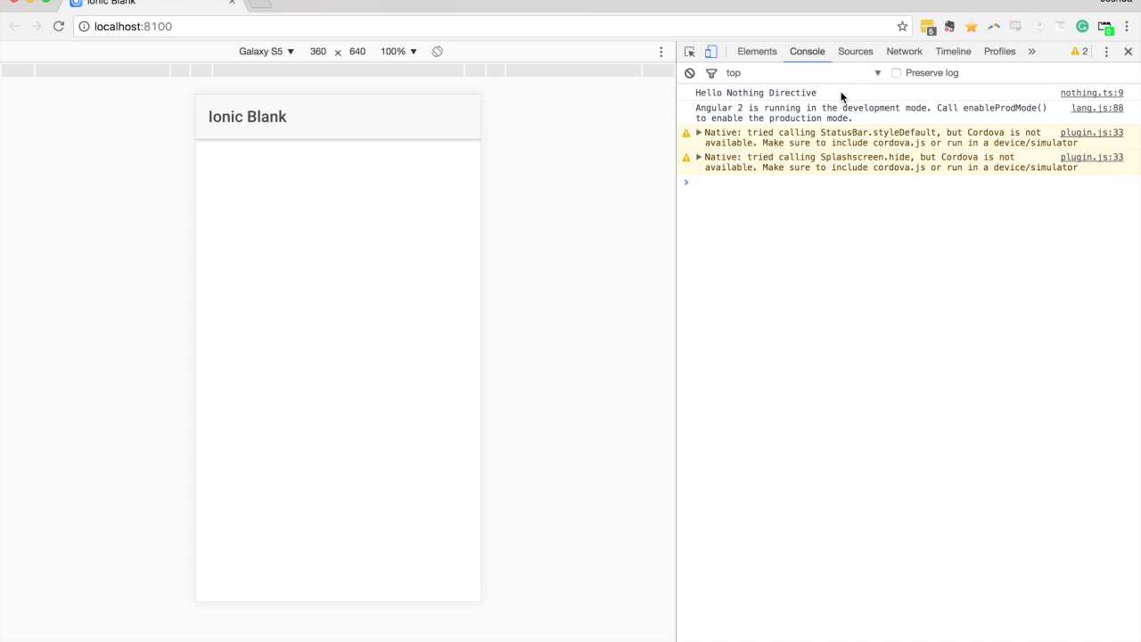
mouse_move(820, 93)
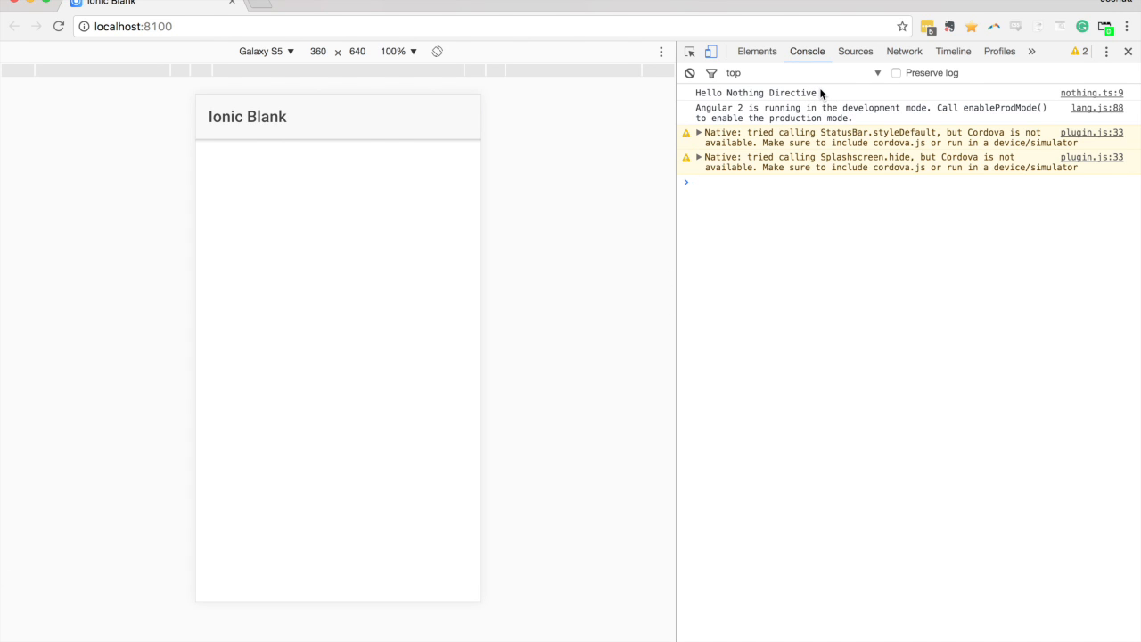
Step: Highlight the 'Hello Nothing Directive' log in Chrome's DevTools console
double_click(776, 92)
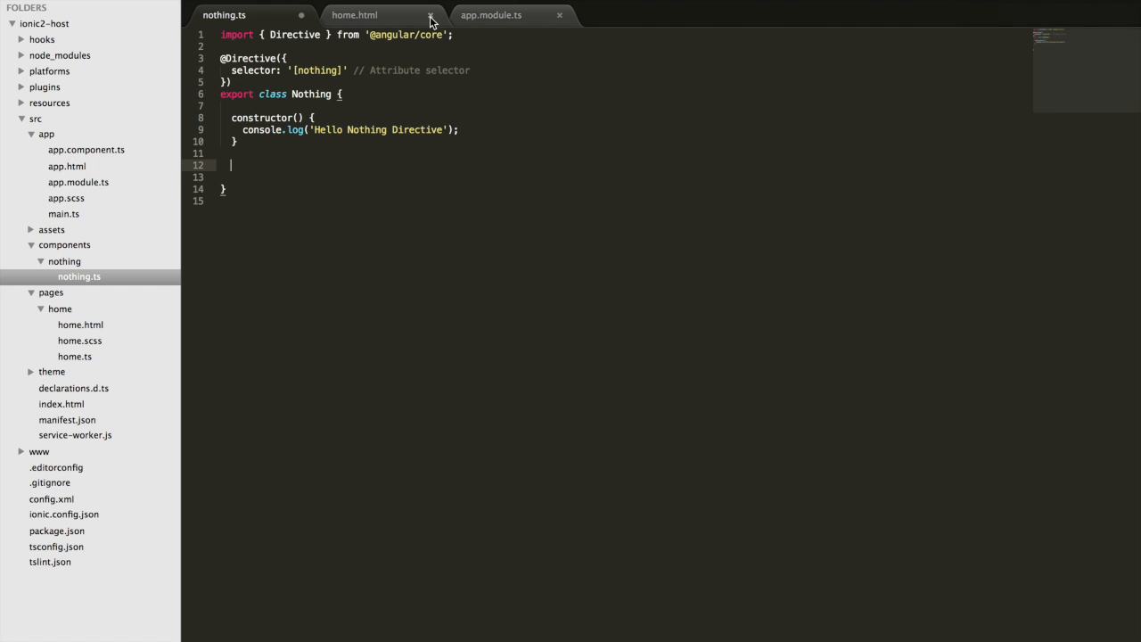
Step: Reopen home.html, rearrange its tab and inspect the ion-content tag before returning to nothing.ts
left_click(431, 15)
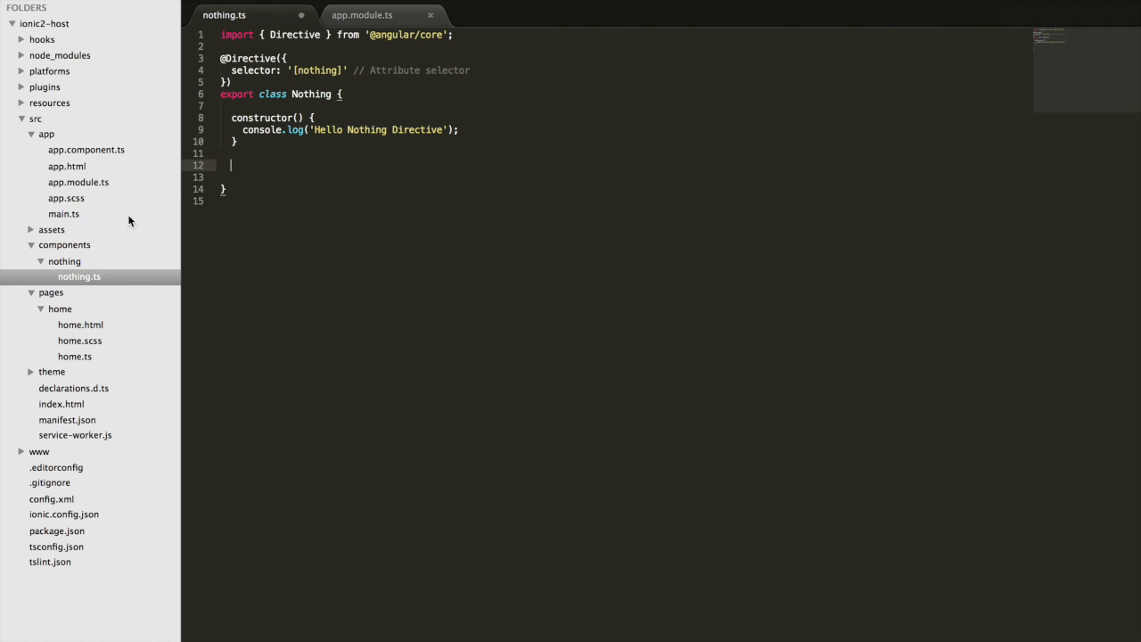
left_click(80, 324)
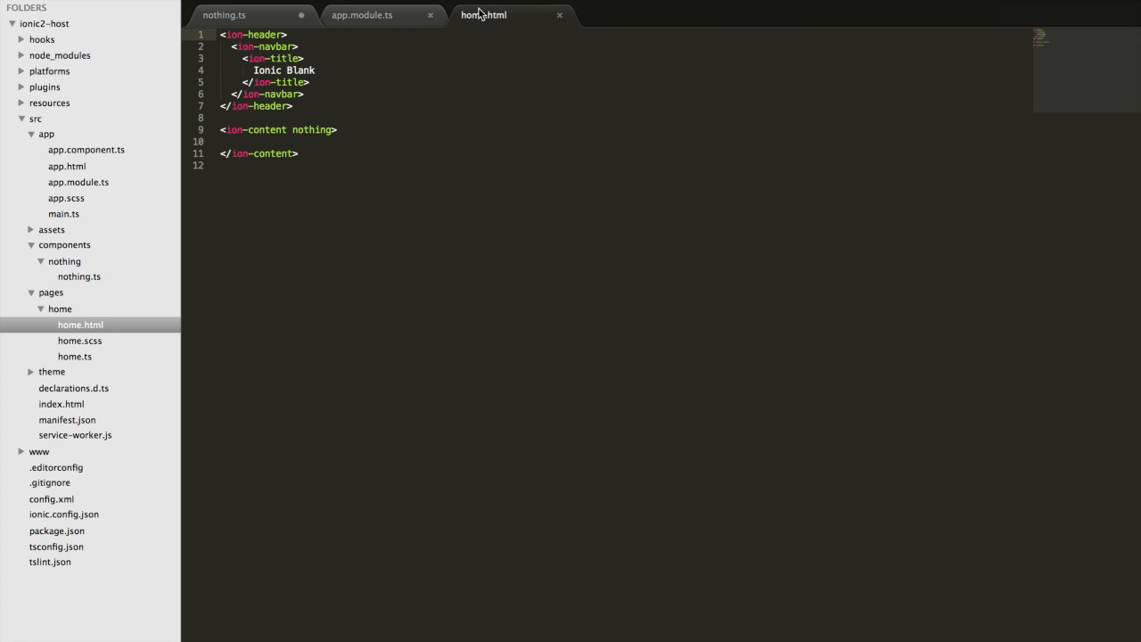
left_click_drag(485, 14, 384, 14)
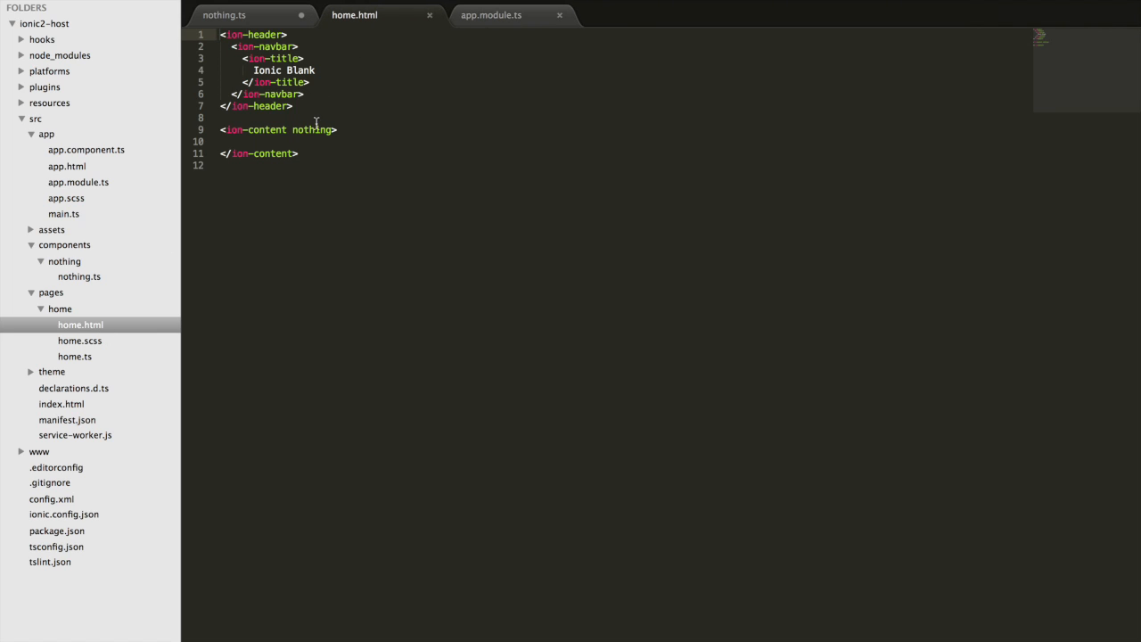
double_click(267, 128)
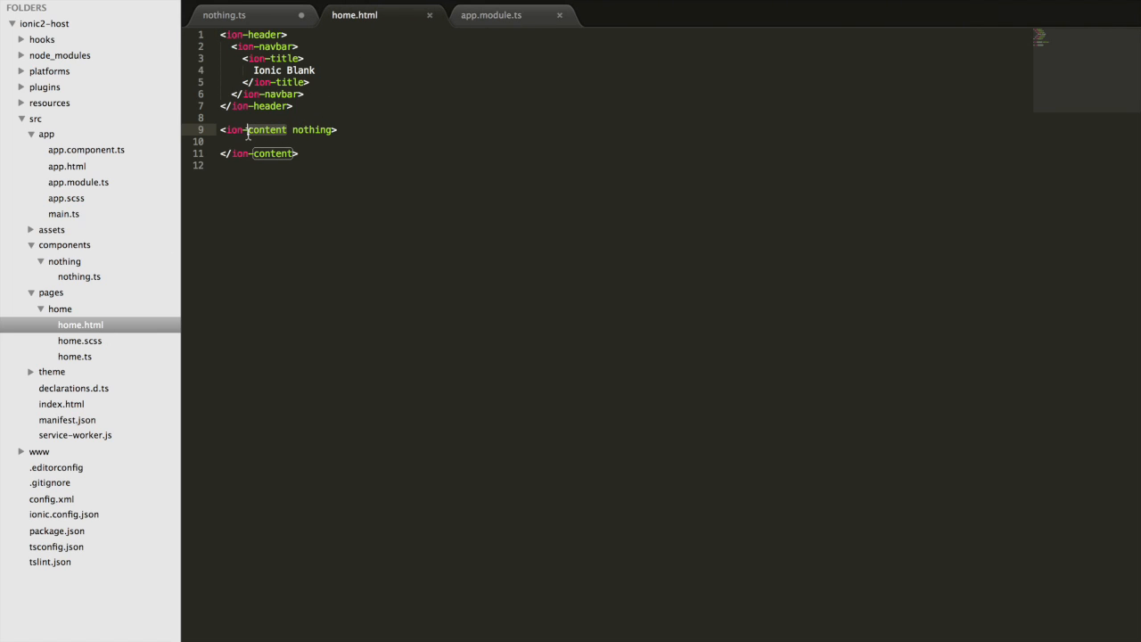
left_click(225, 14)
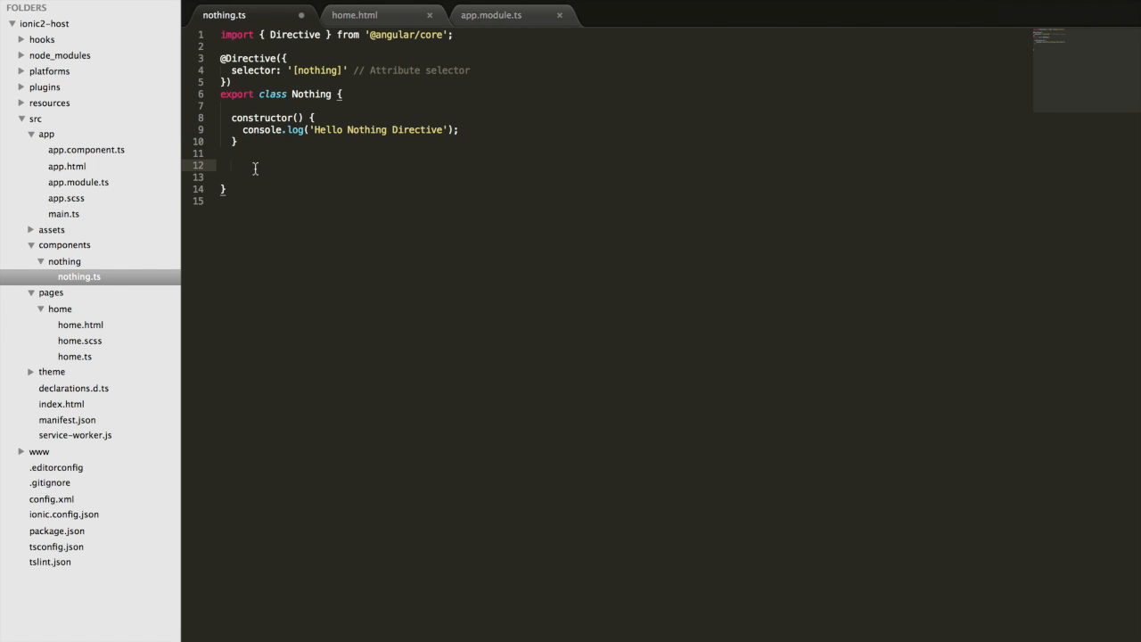
Step: Add a doSomething(ev) method to the Nothing directive containing console.log(ev)
type("doSom")
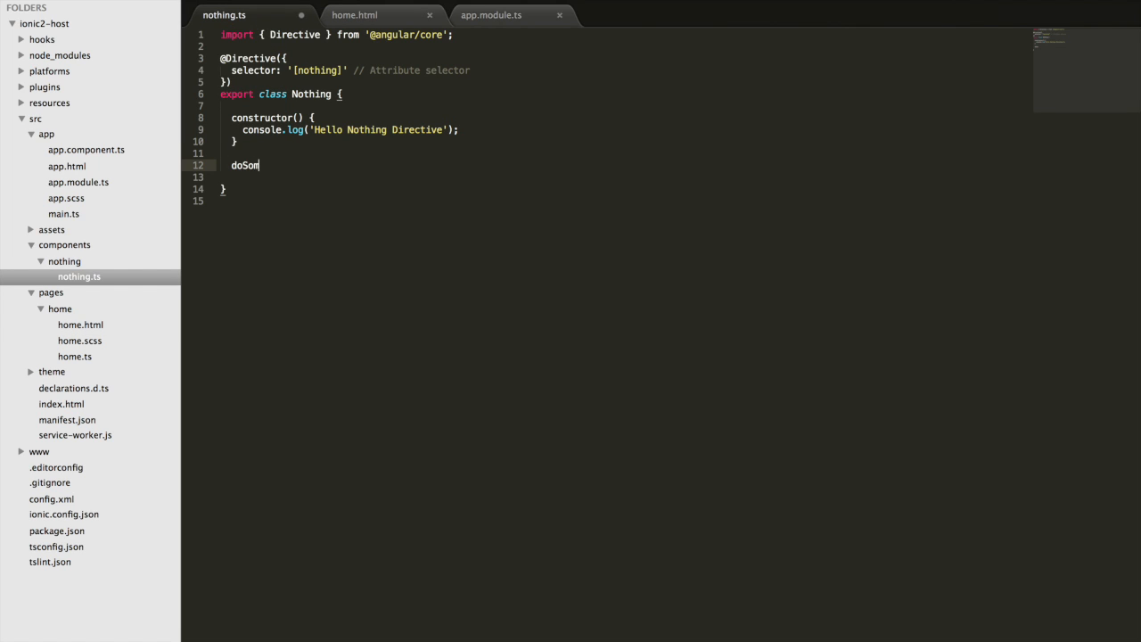
type("ething() {}")
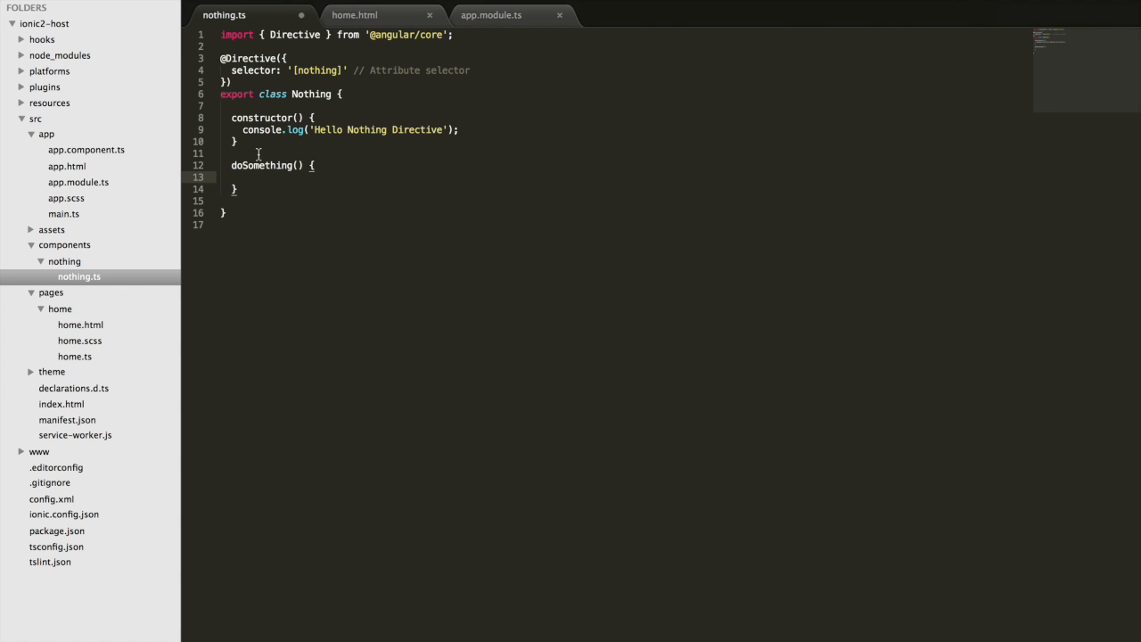
type("ev")
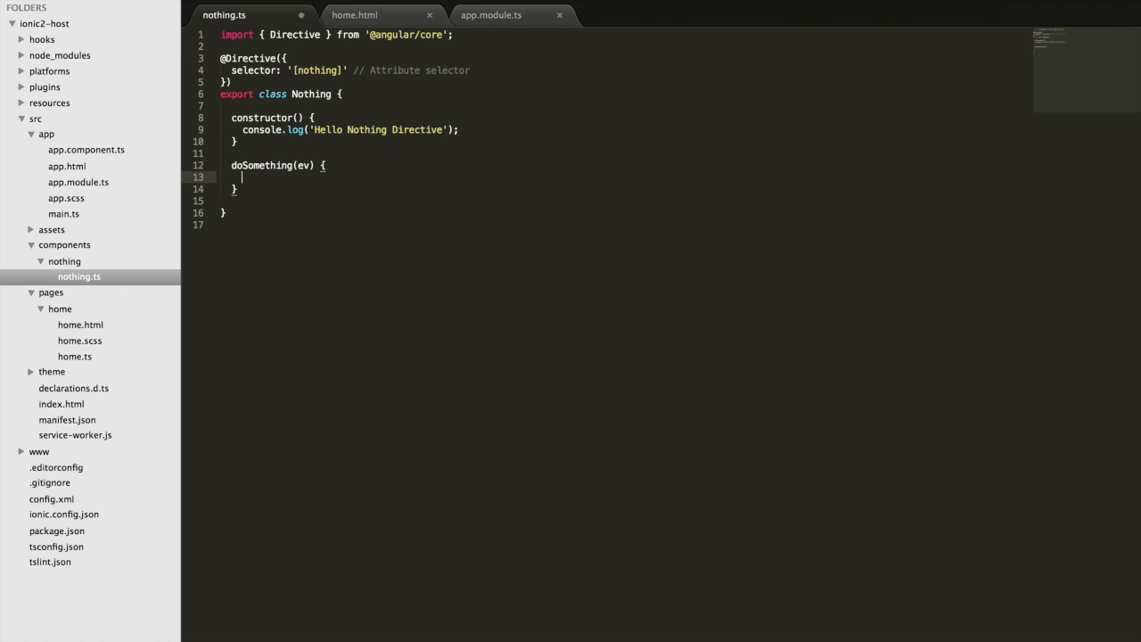
type("console.")
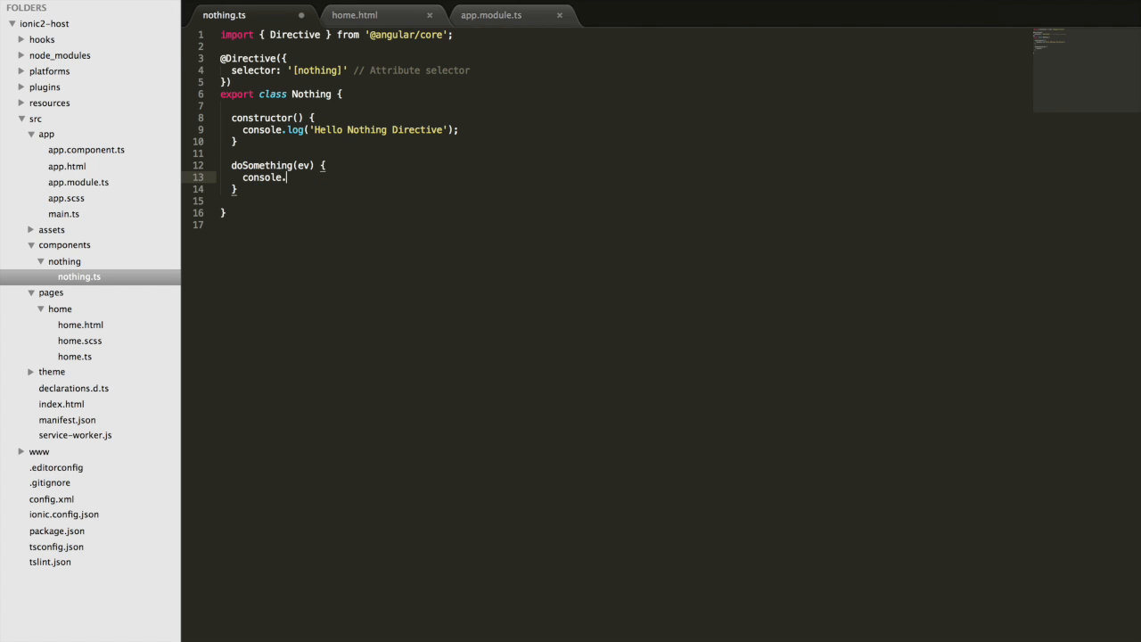
type("log(ev)")
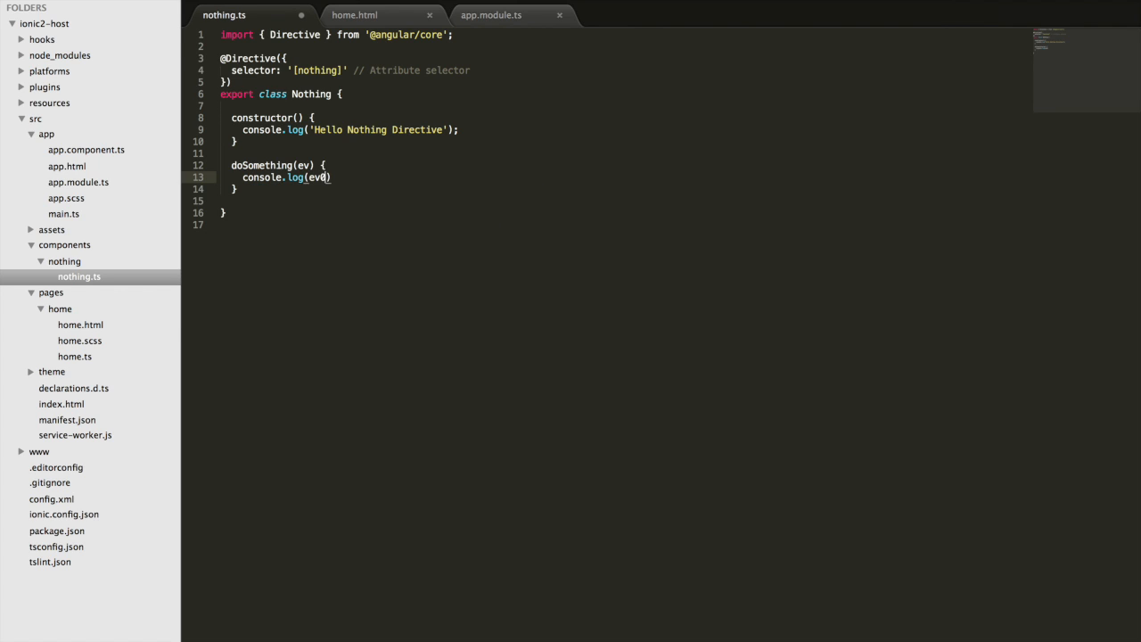
left_click(355, 14)
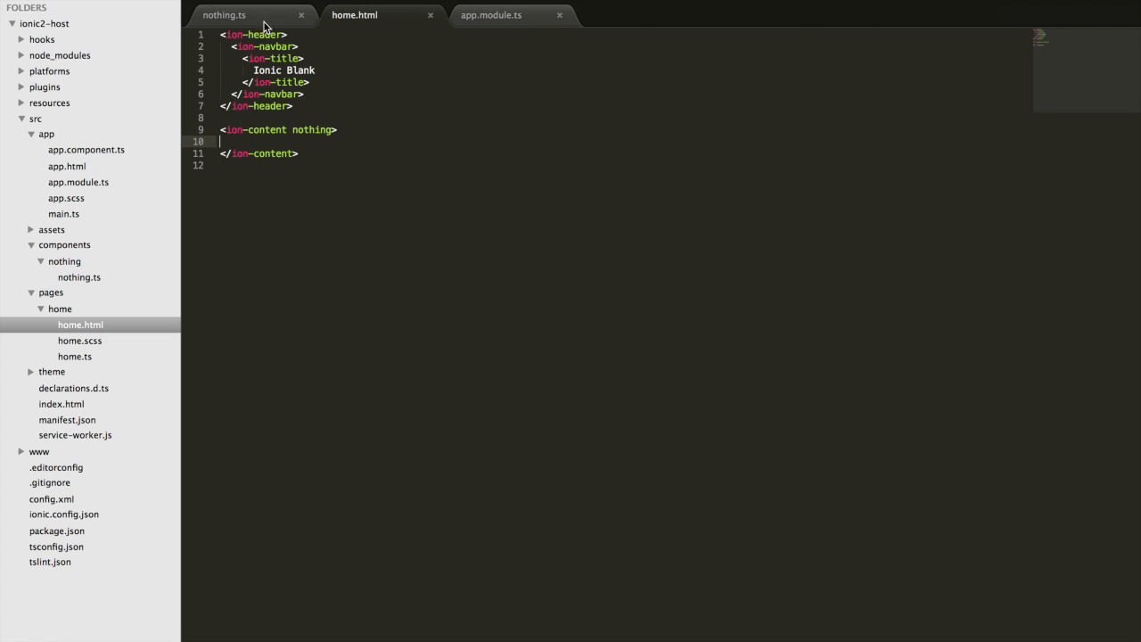
Step: Add (ionScroll)="someFunction($event)" to ion-content in home.html
left_click(289, 128)
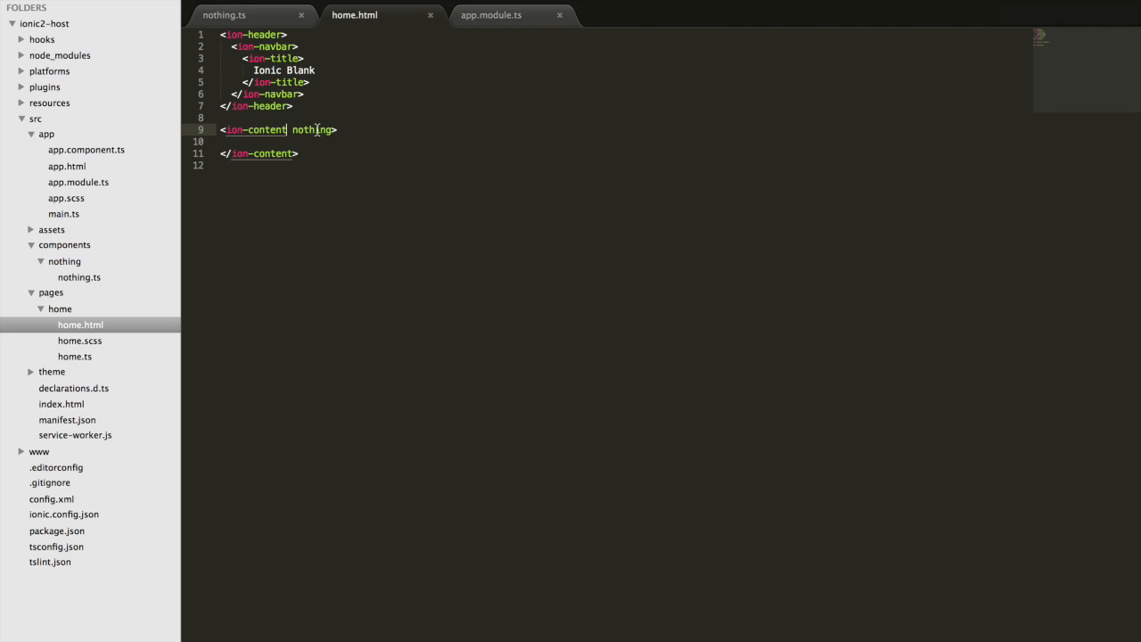
type("(ionScroll)")
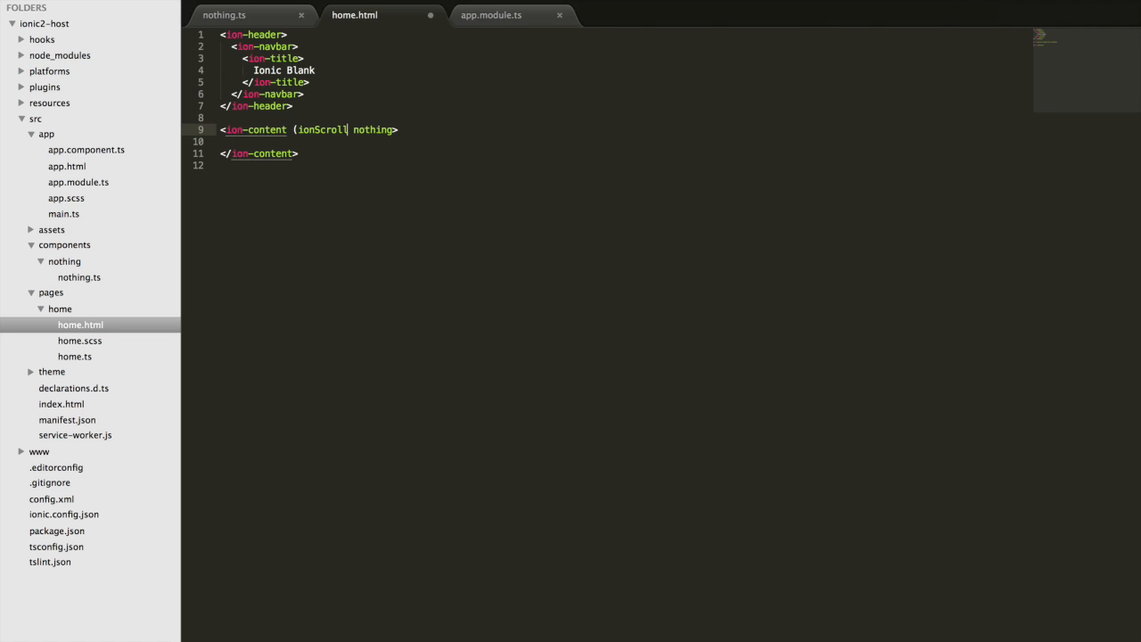
type("=\"s\"")
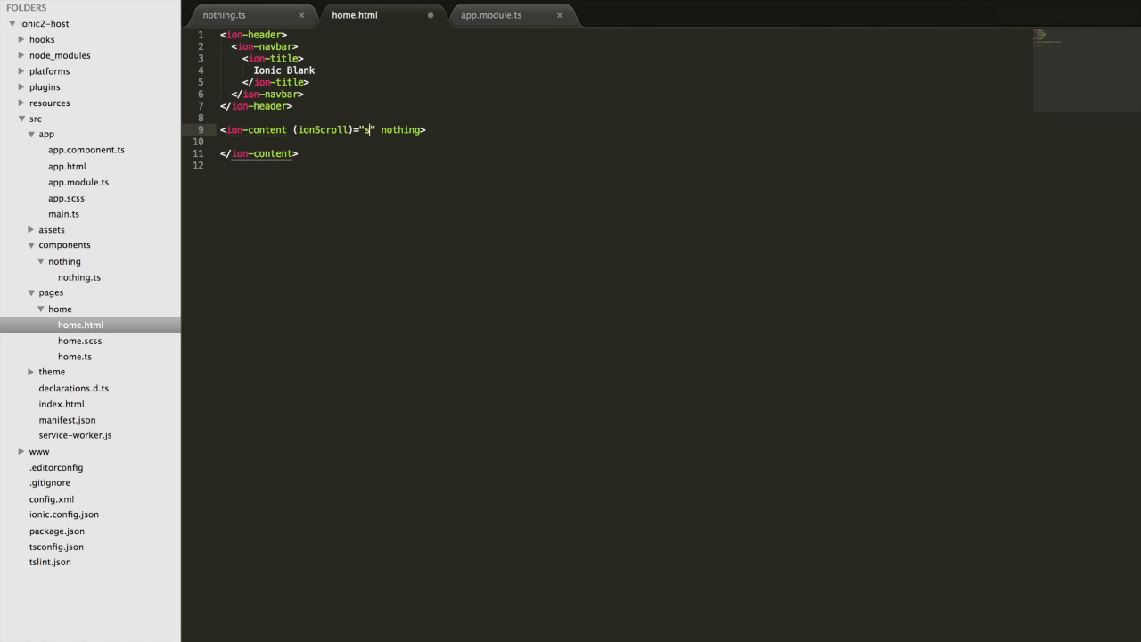
type("someFunction($eve")
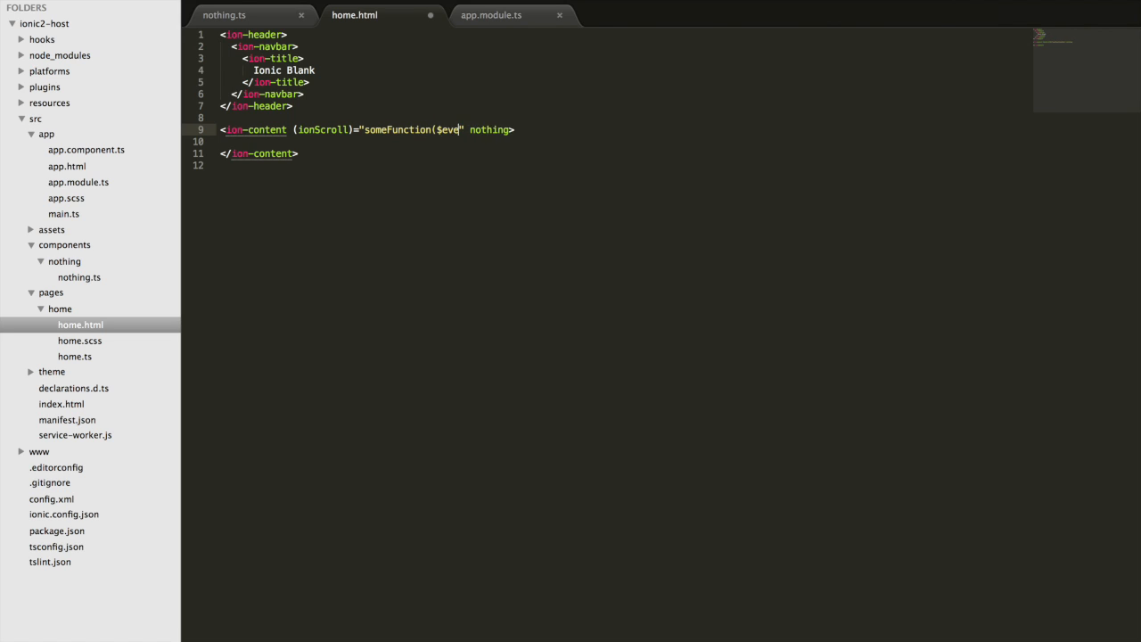
type("nt)")
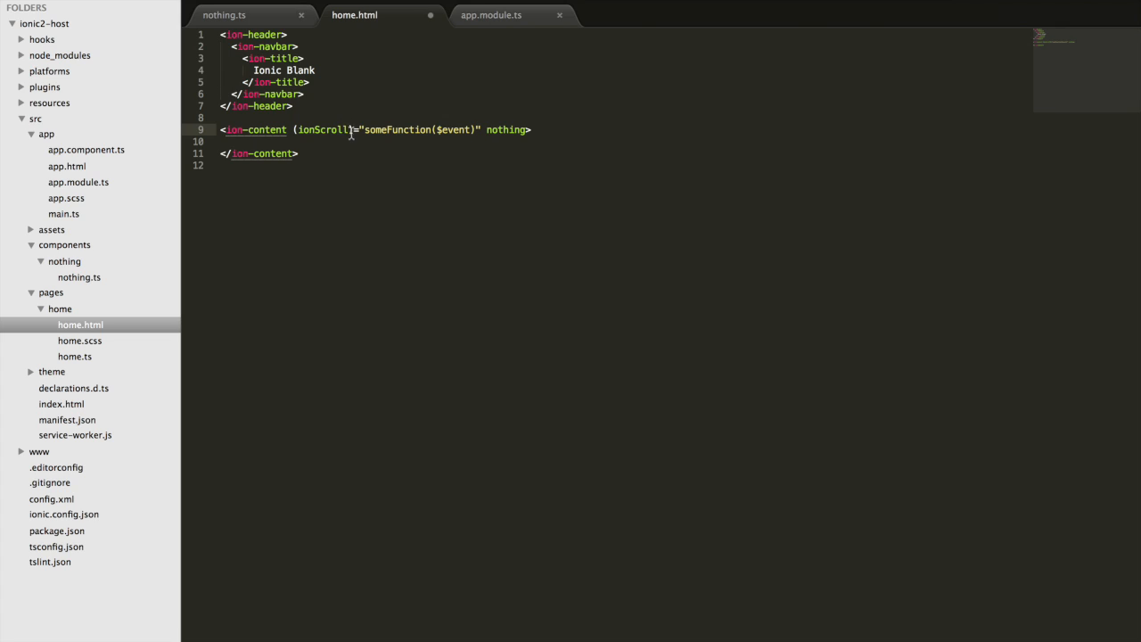
Step: Glance at home.ts and nothing.ts, then revert home.html to ion-content with only the nothing attribute
left_click(75, 357)
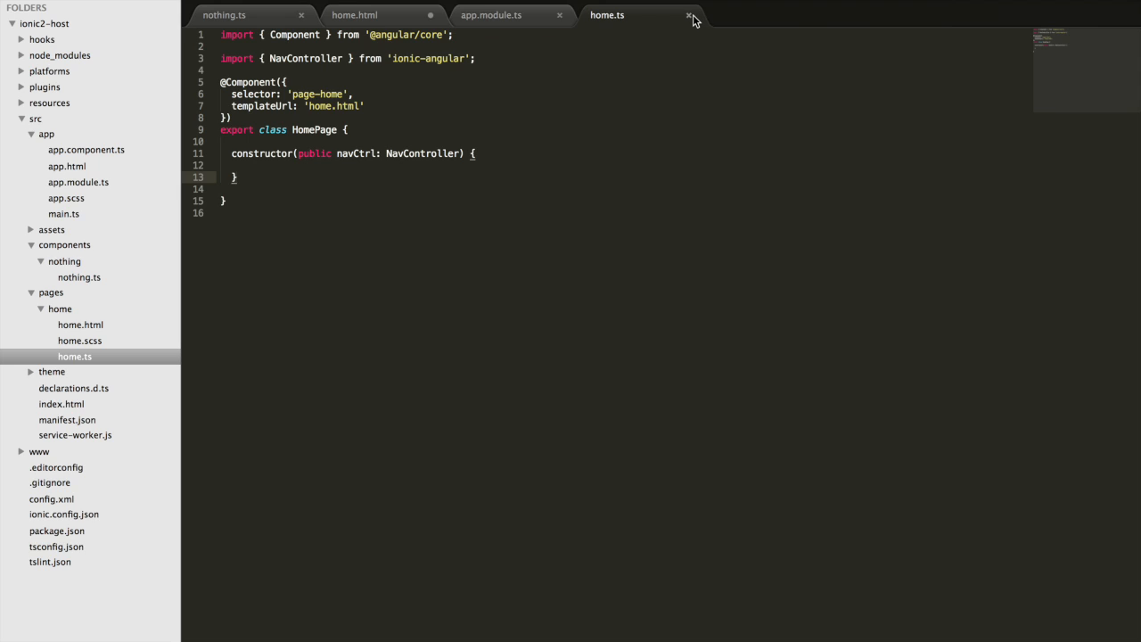
left_click(689, 14)
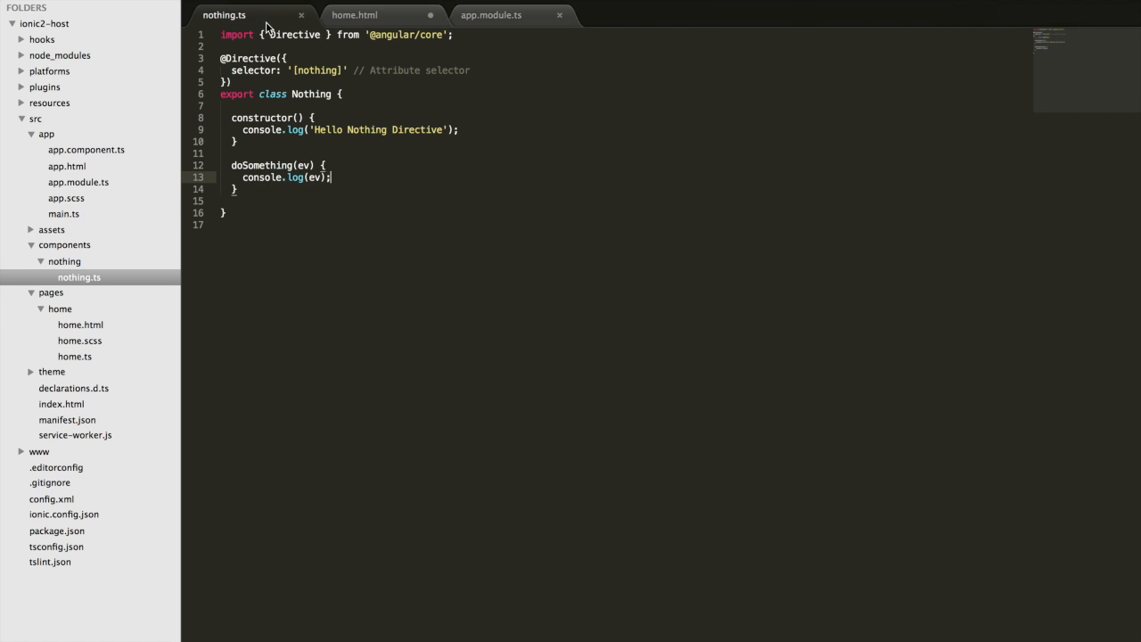
left_click(355, 14)
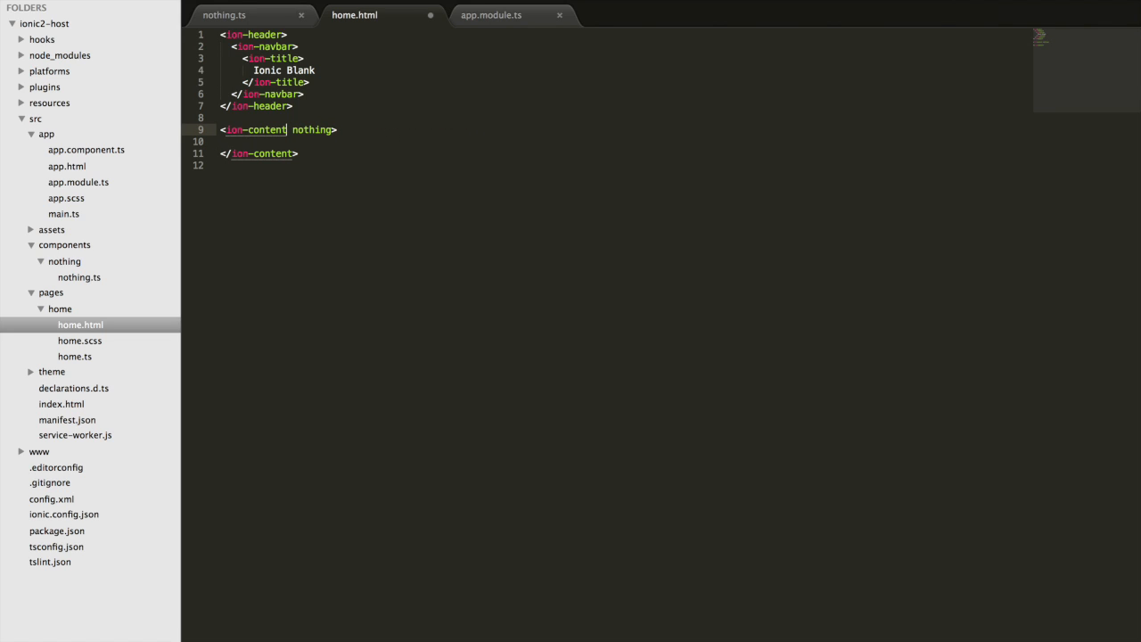
mouse_move(278, 7)
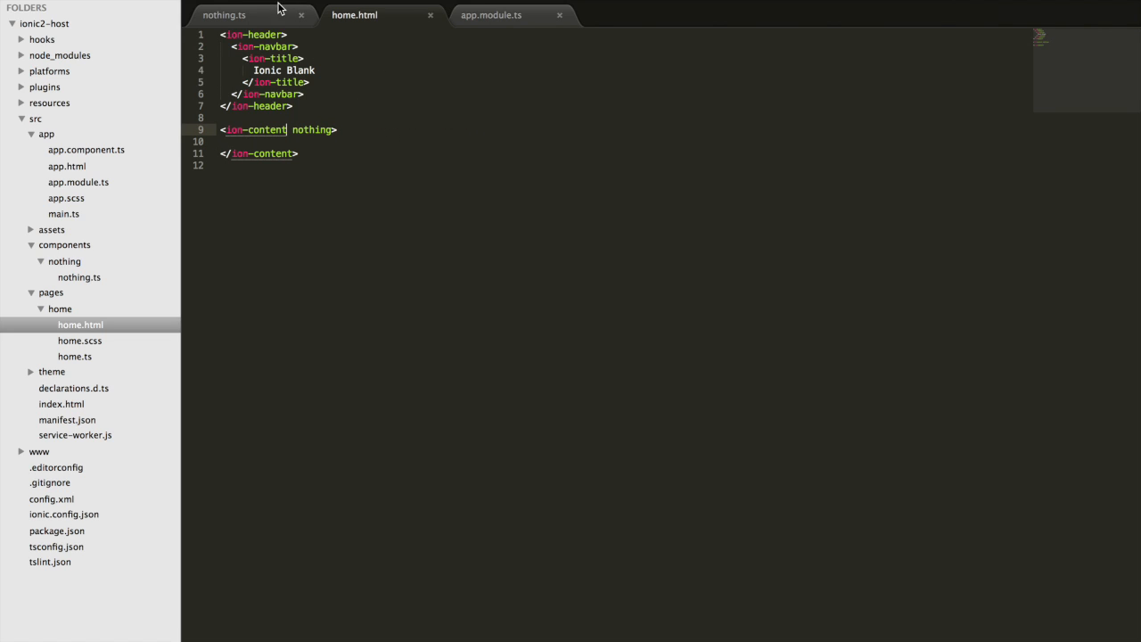
left_click(225, 14)
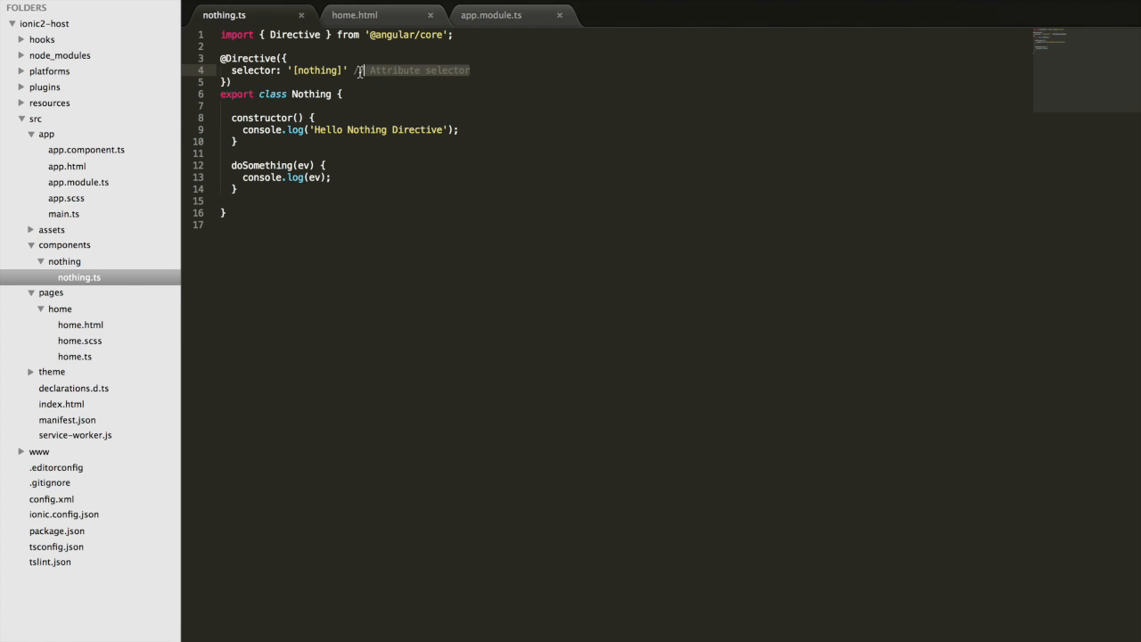
Step: Add a host object binding '(ionScroll)' to 'doSomething($event)' in the Nothing directive
type("host: {},")
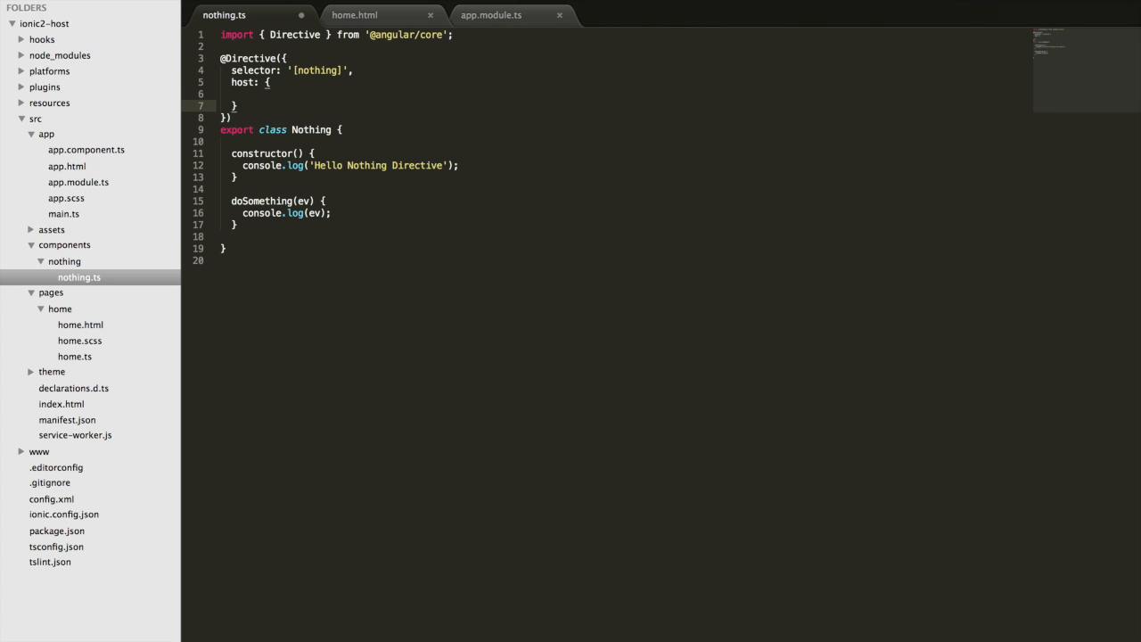
mouse_move(296, 112)
type("'(ionScroll)':")
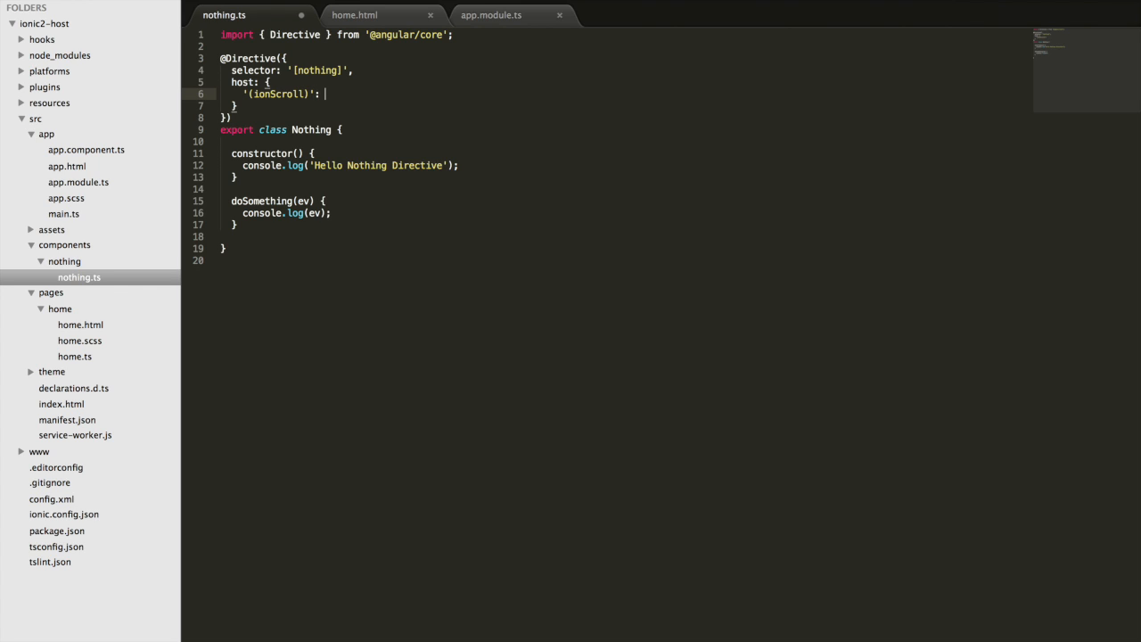
type("''")
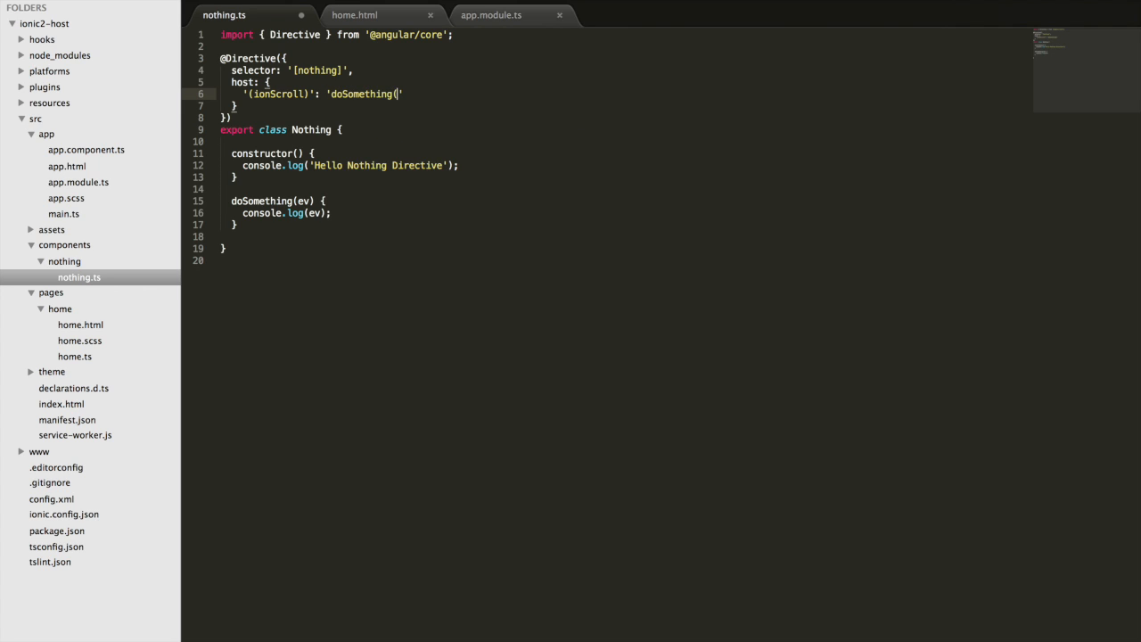
type("$event)")
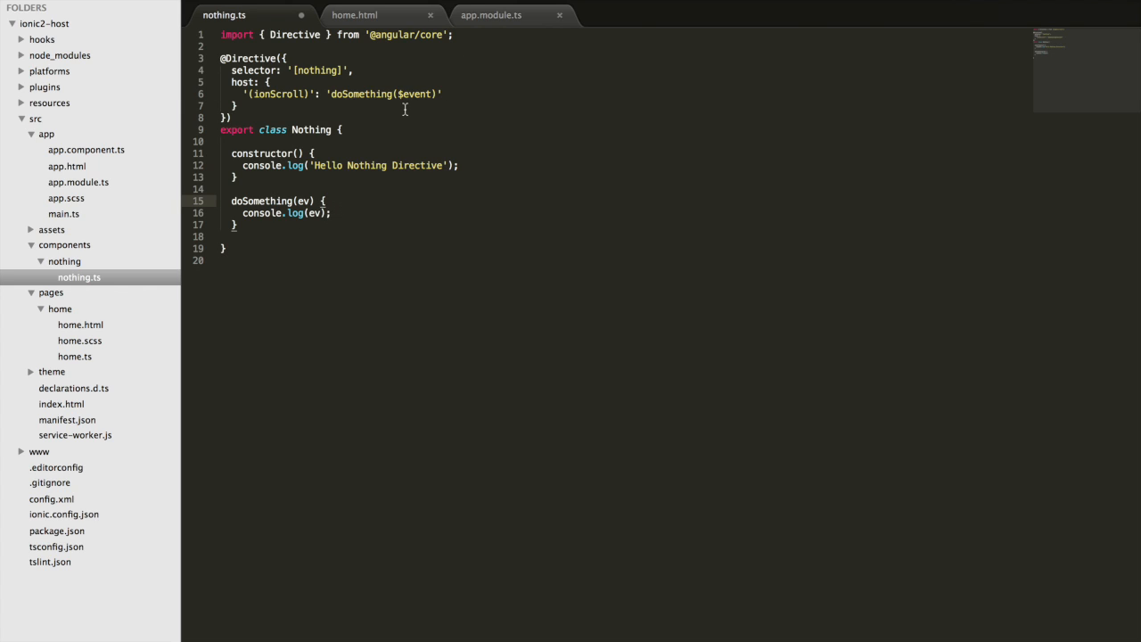
Step: Finish the console.log(ev) line in doSomething with a semicolon
left_click(355, 14)
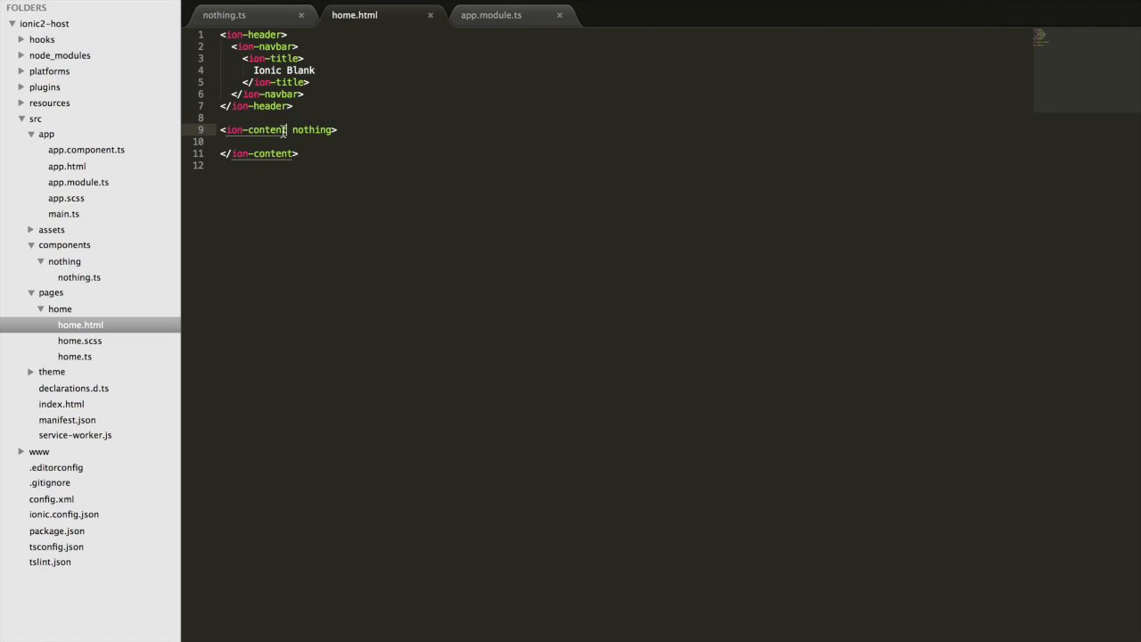
left_click(225, 15)
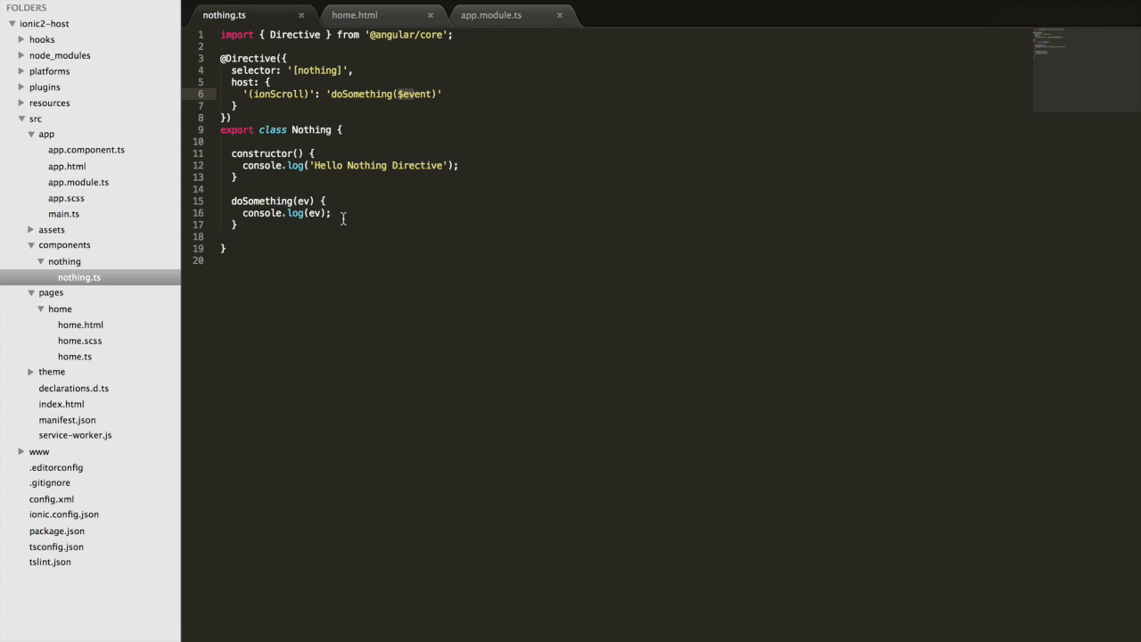
left_click(343, 214)
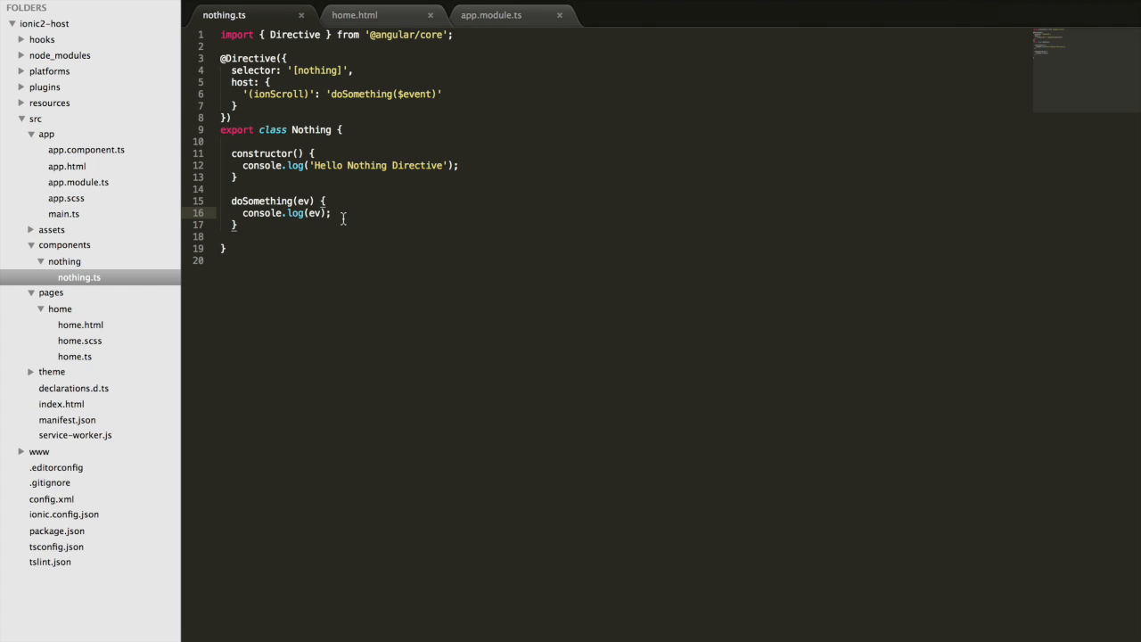
type(";")
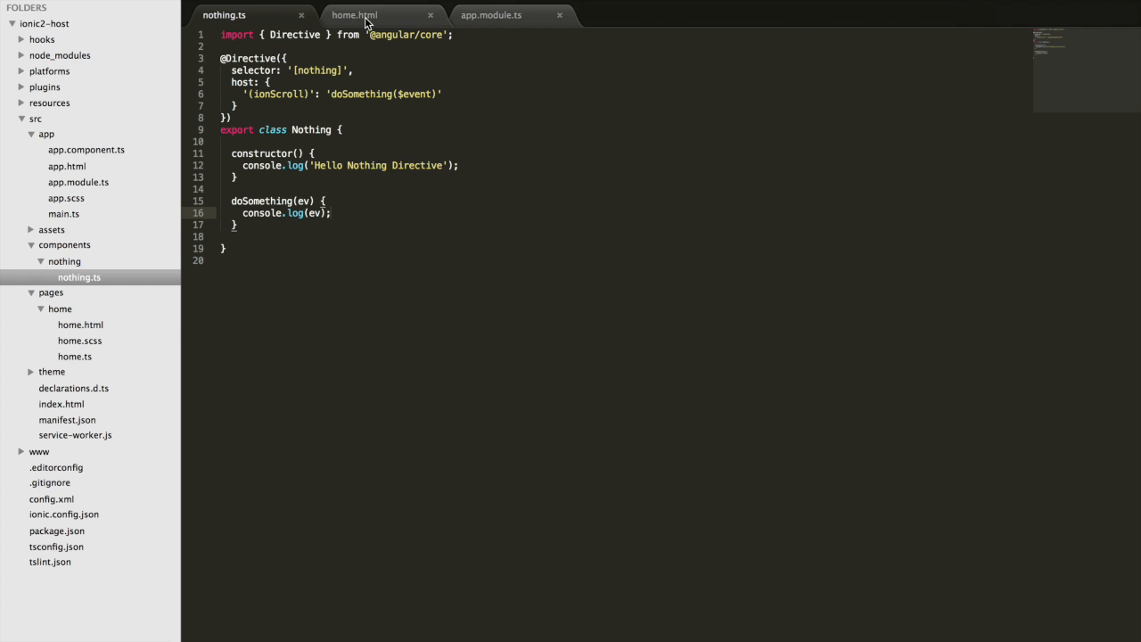
left_click(355, 15)
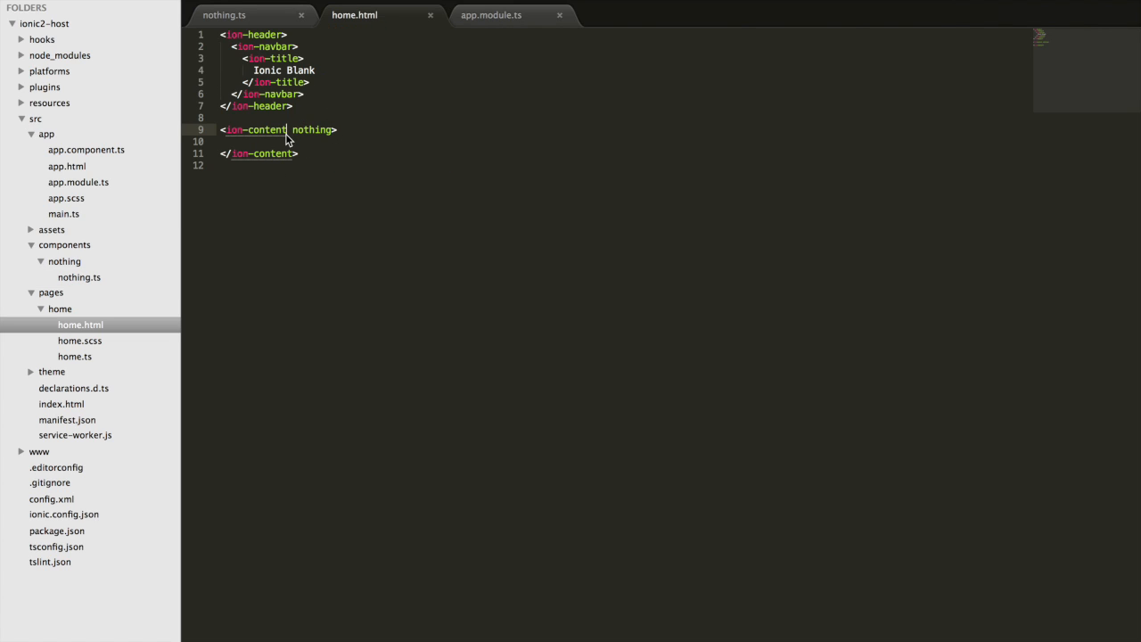
Step: Paste many <h3>Blah</h3> lines inside ion-content in home.html and switch to the browser
key("enter")
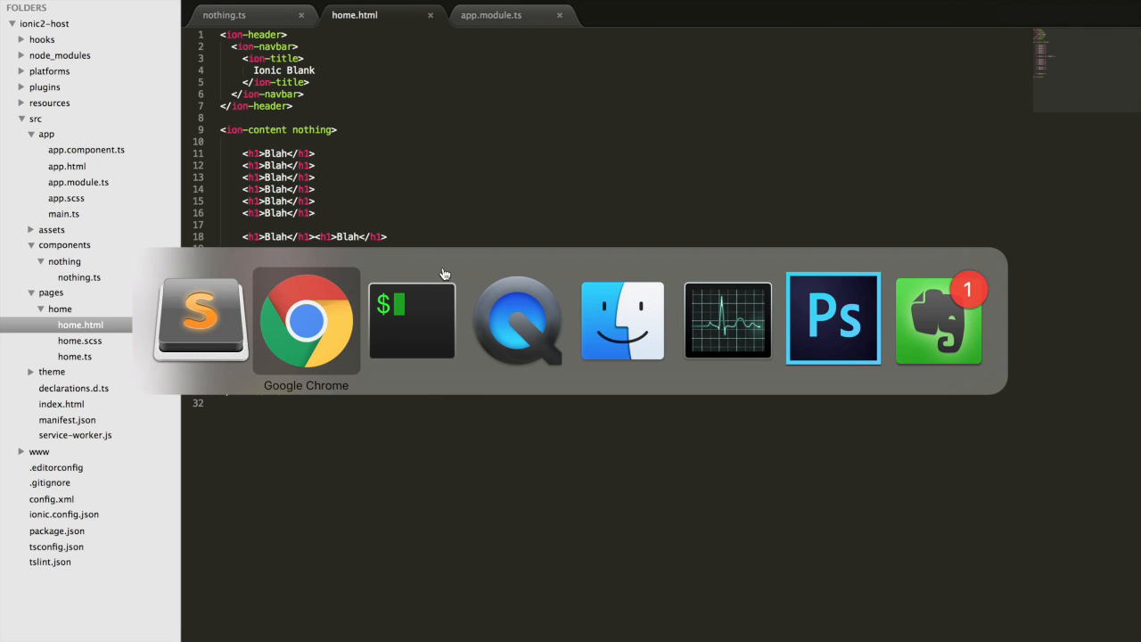
left_click(306, 319)
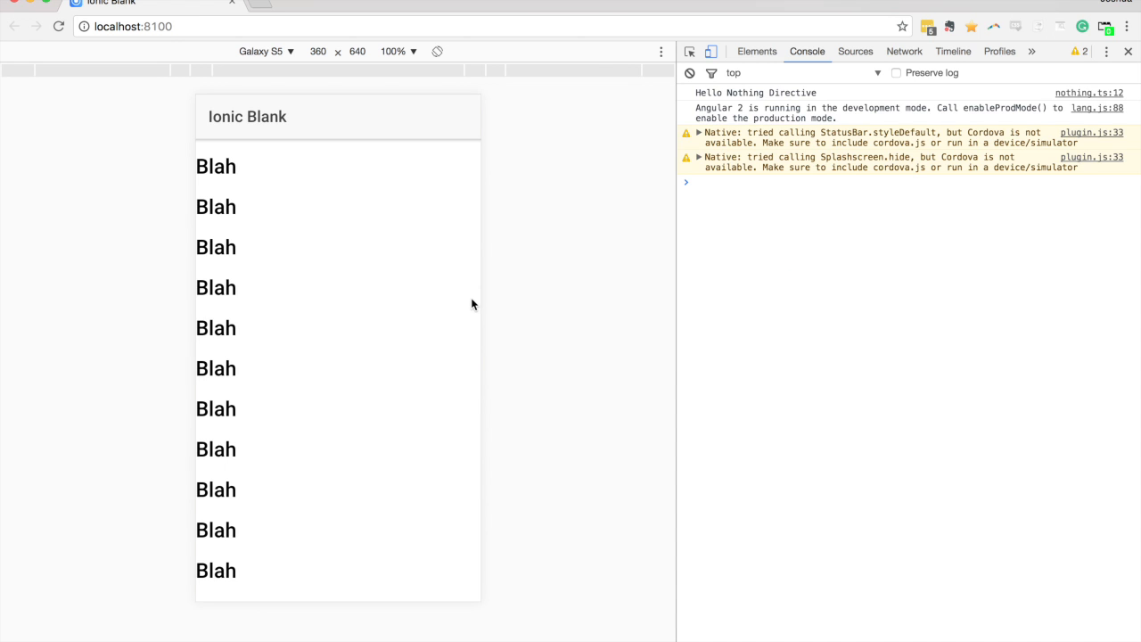
mouse_move(442, 312)
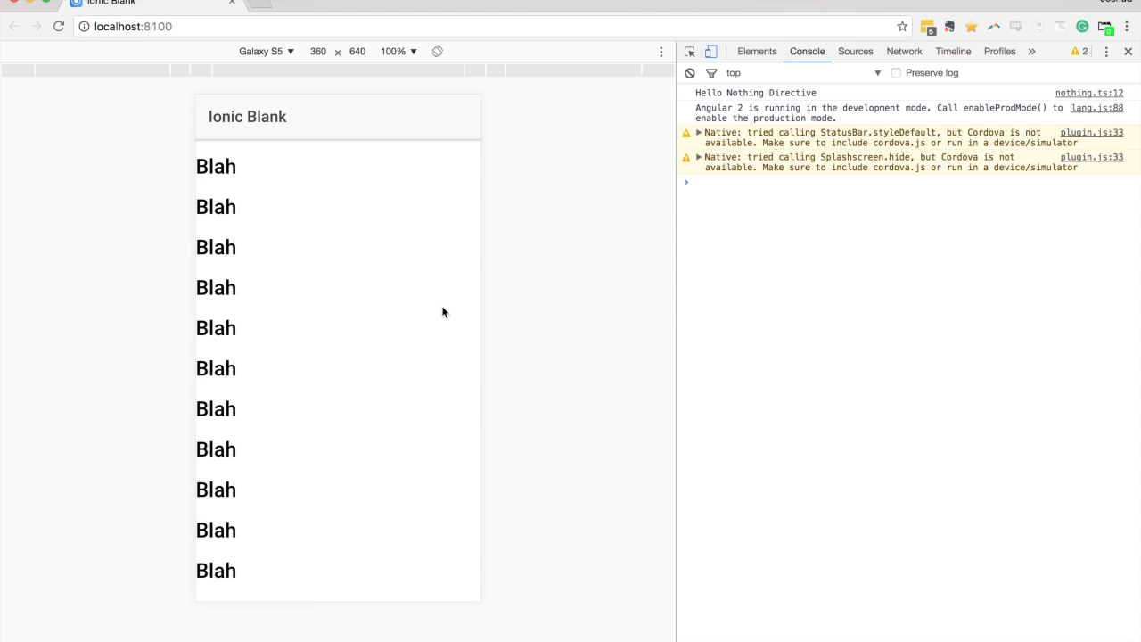
Step: Scroll the Ionic app in Chrome so scroll event objects with scrollTop values log to the console
scroll("down", 3)
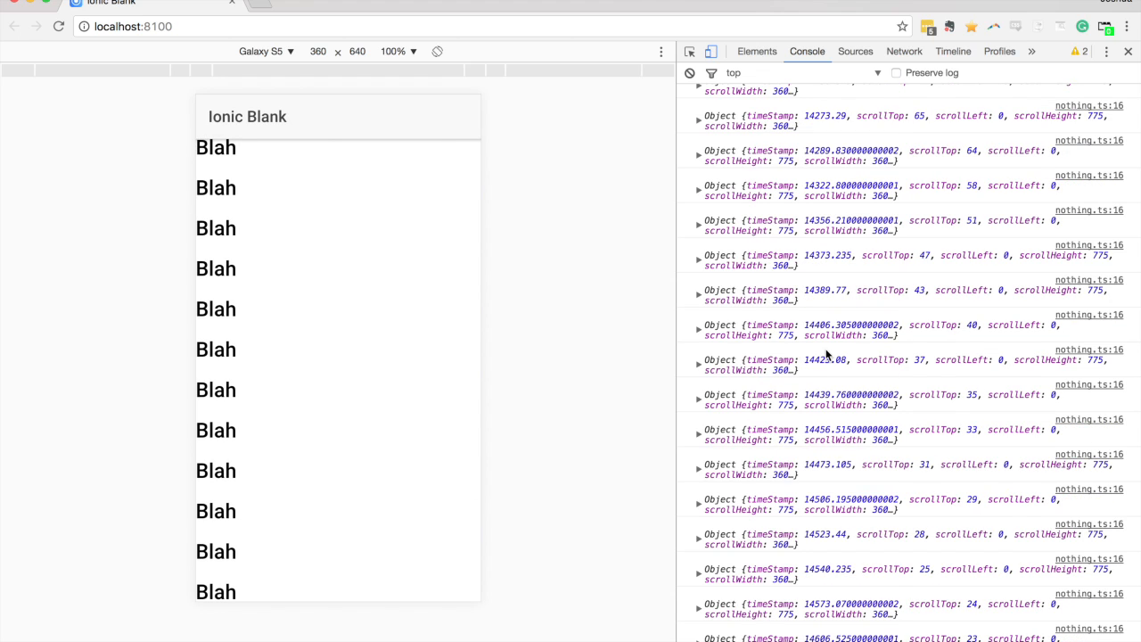
mouse_move(777, 353)
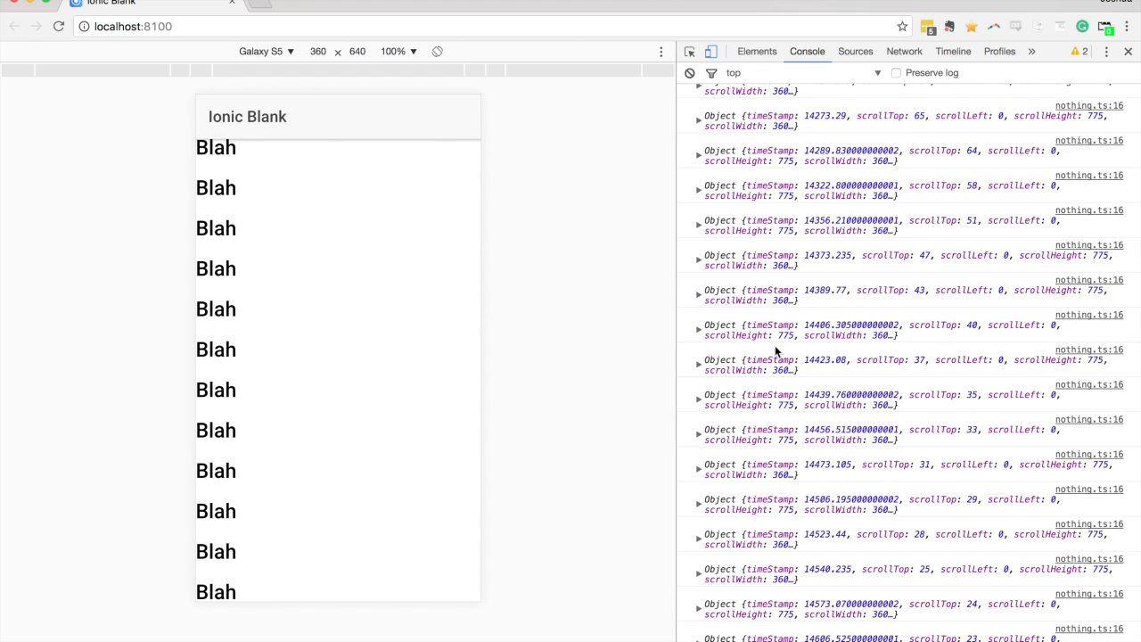
scroll("down", 3)
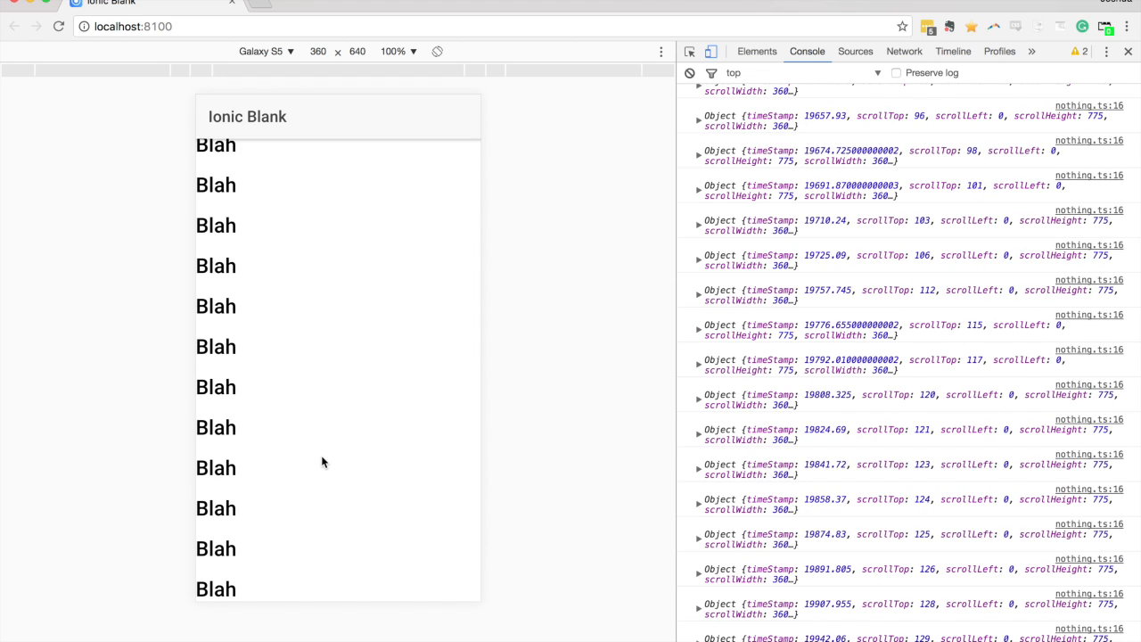
scroll("down", 3)
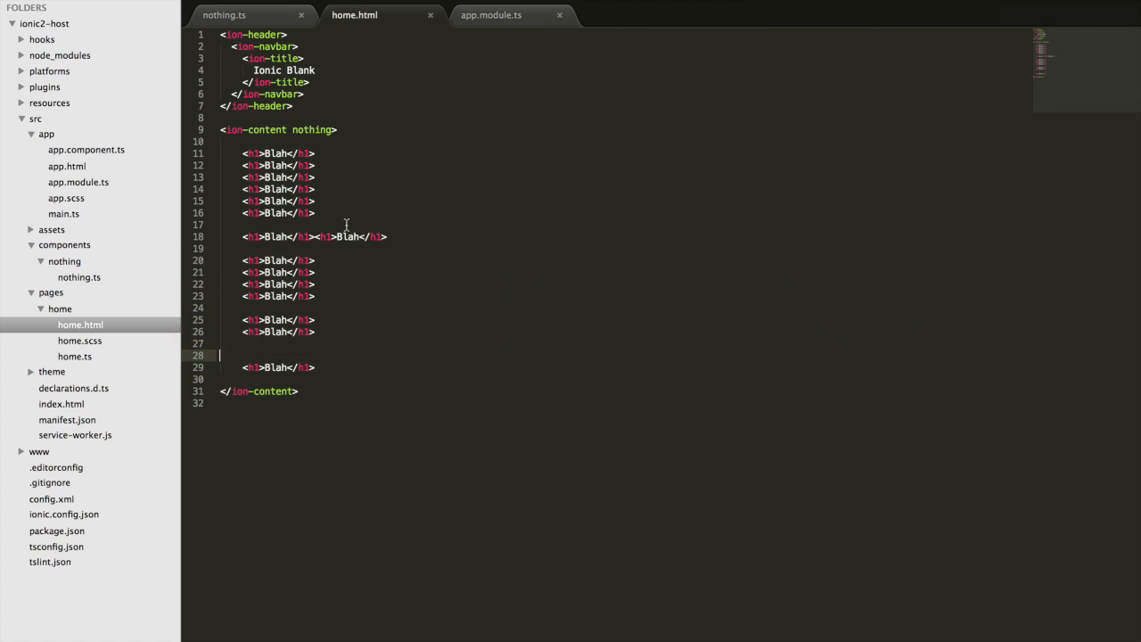
mouse_move(386, 218)
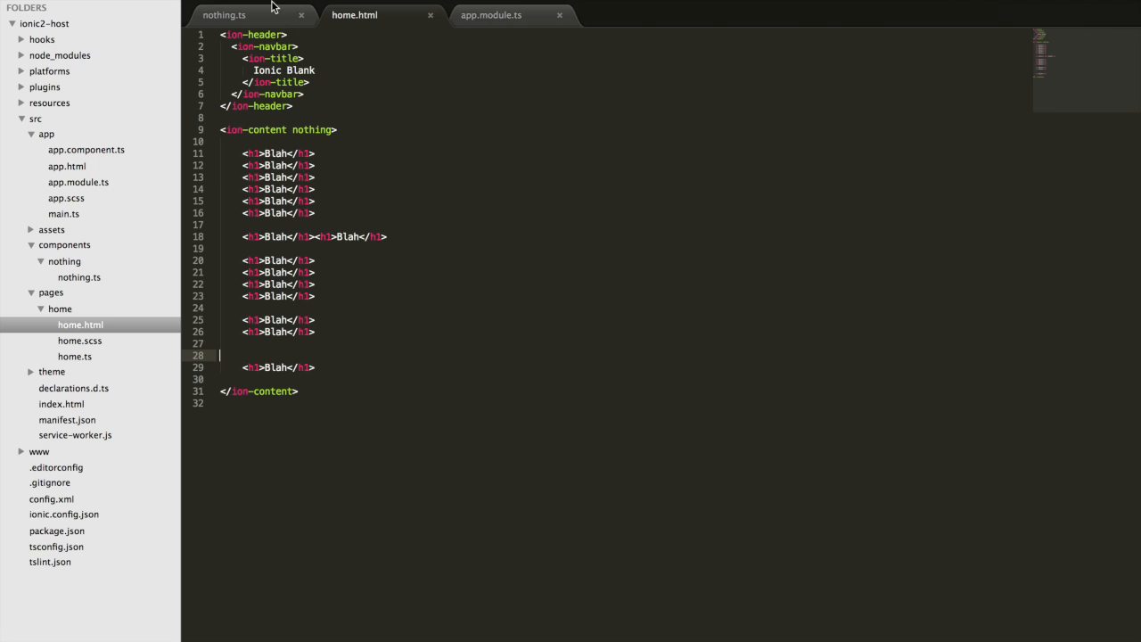
Step: In nothing.ts, add a '(window:resize)': 'doSomething($event)' host binding after the ionScroll entry
left_click(225, 15)
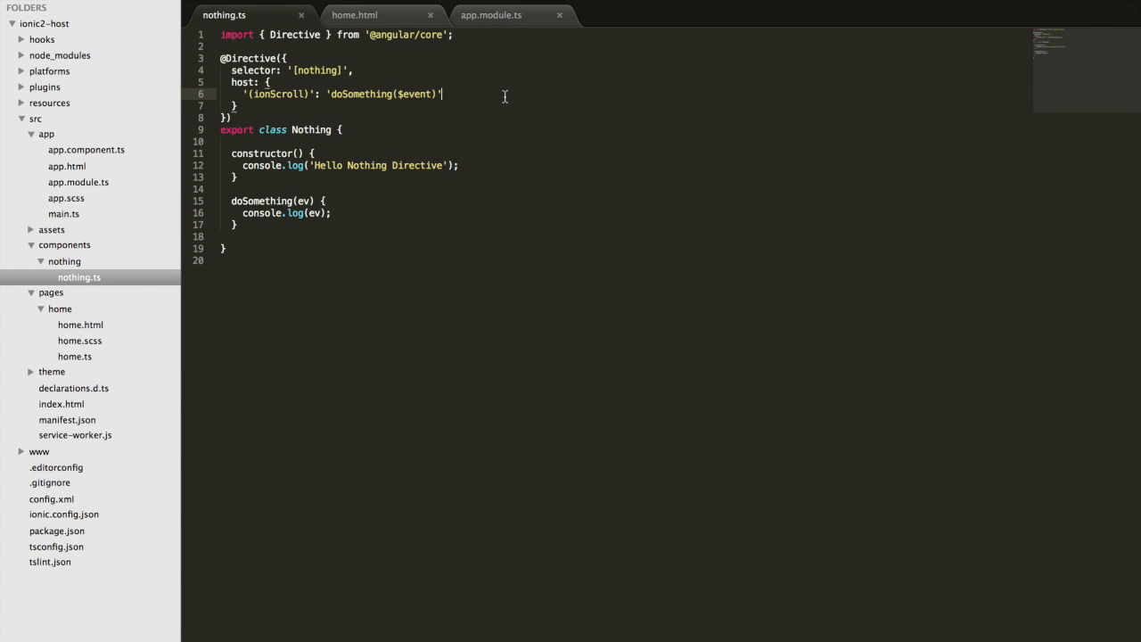
type(",")
type("'(")
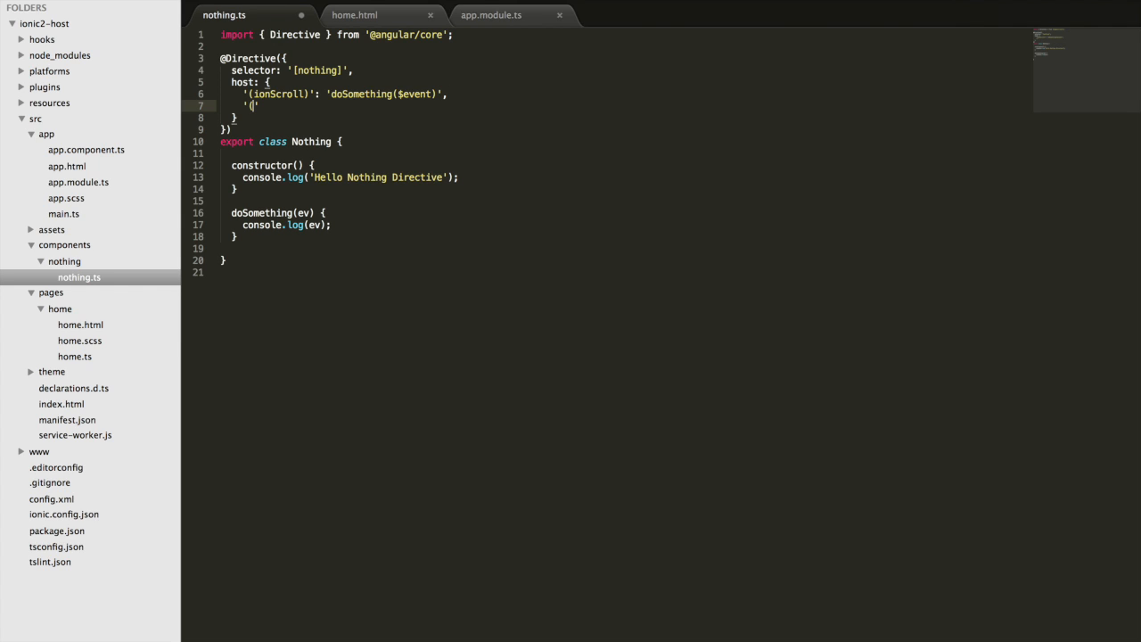
type("w")
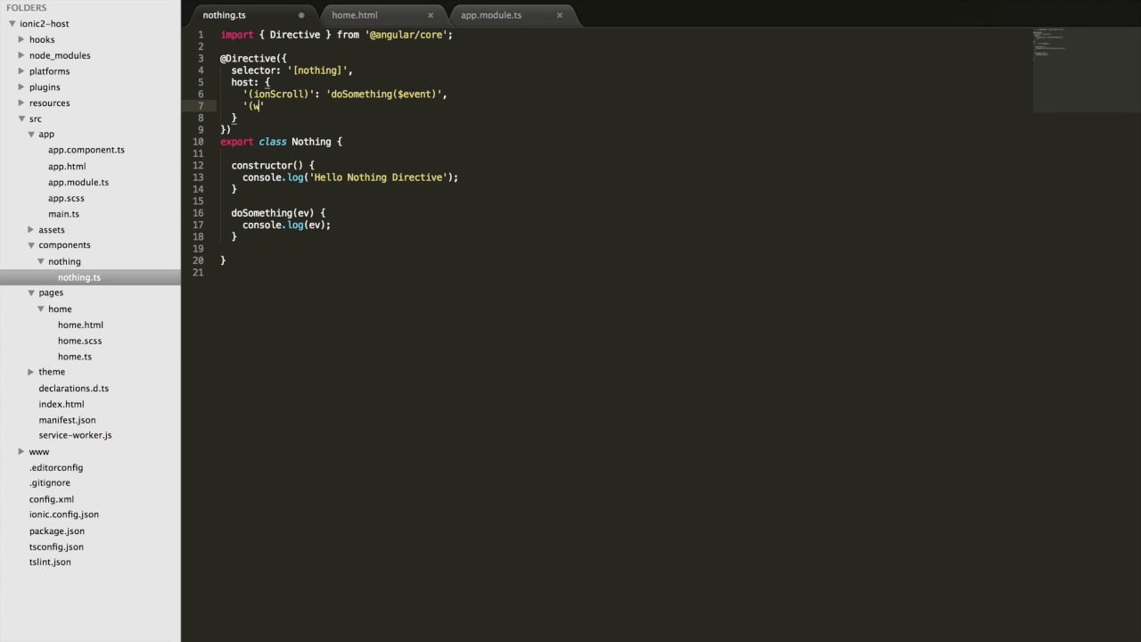
type("indow")
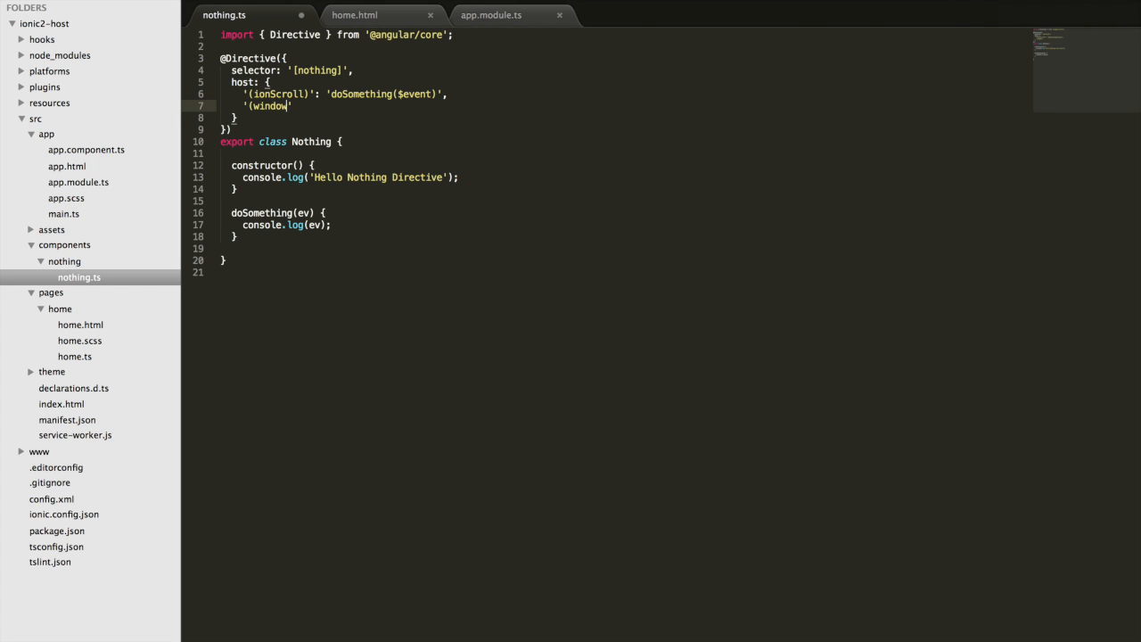
type(":")
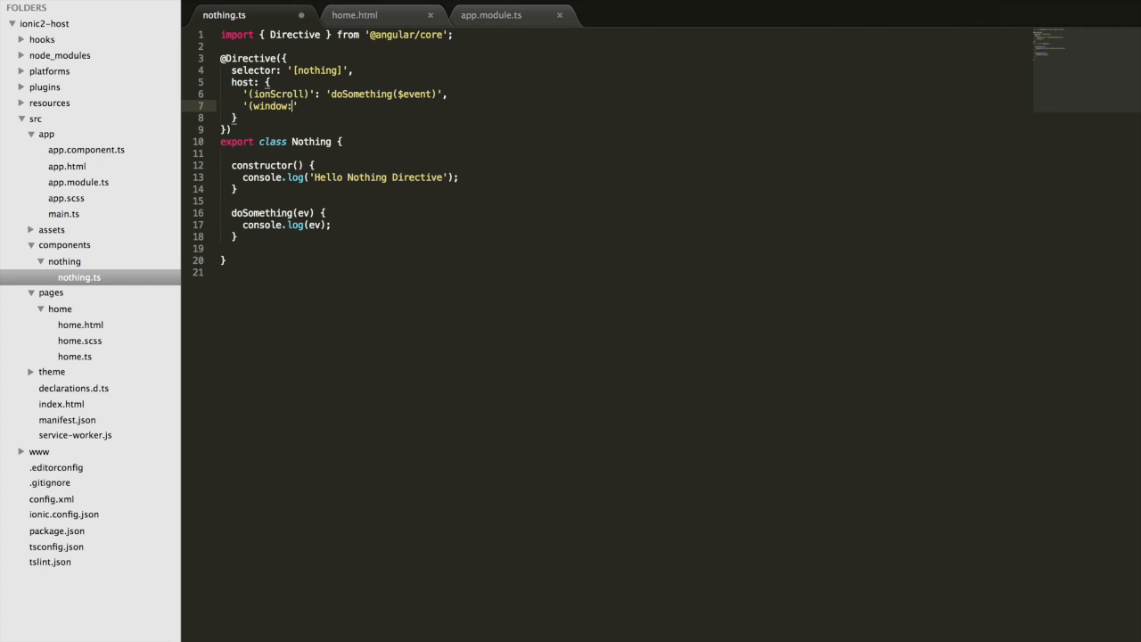
type("resize)")
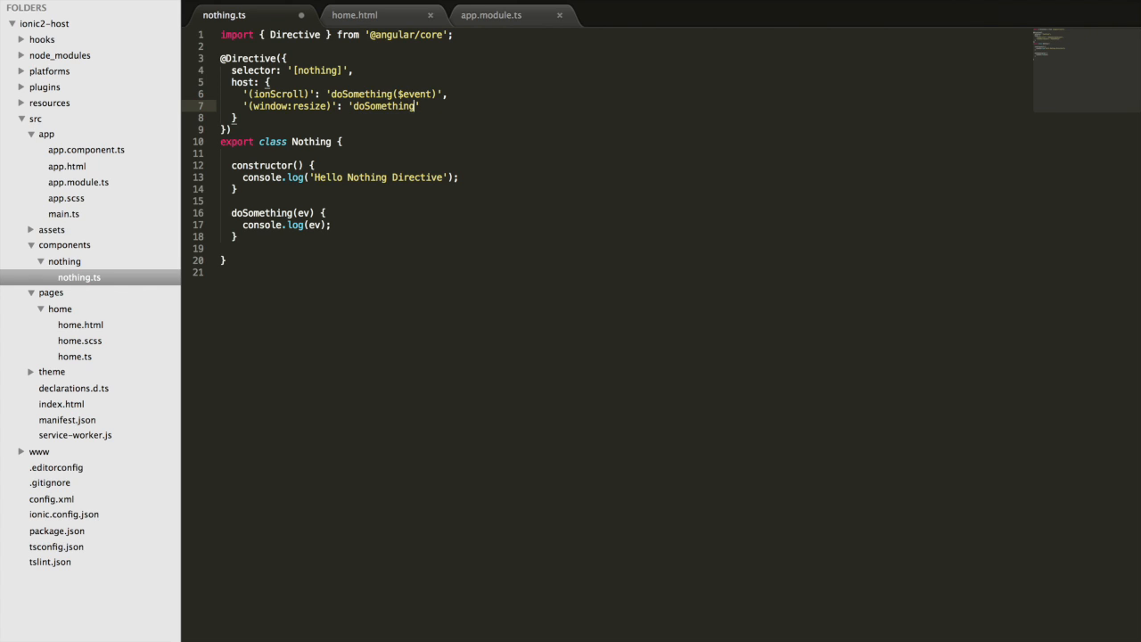
type("($event")
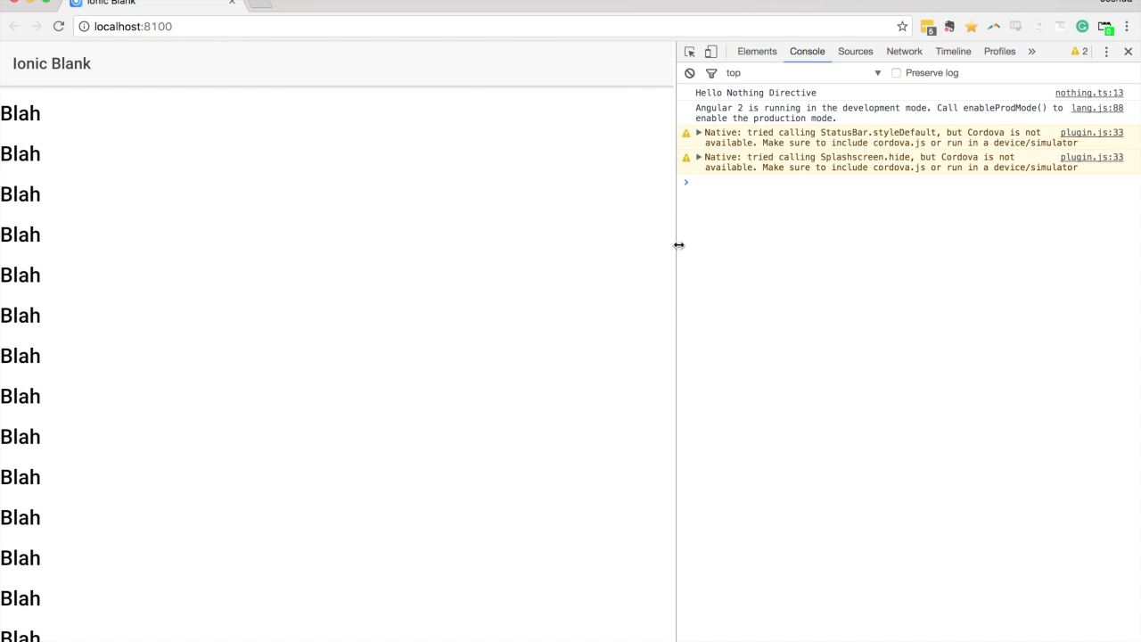
Step: Drag the DevTools divider to fire resize events and expand a logged resize Event
left_click_drag(678, 246, 617, 241)
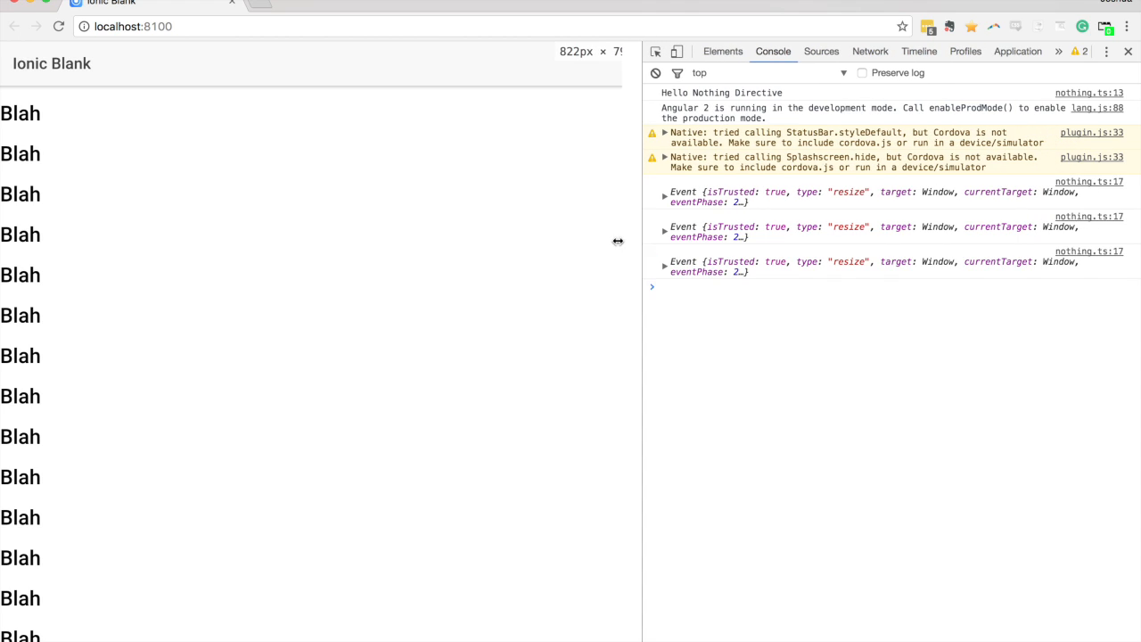
left_click_drag(619, 241, 521, 240)
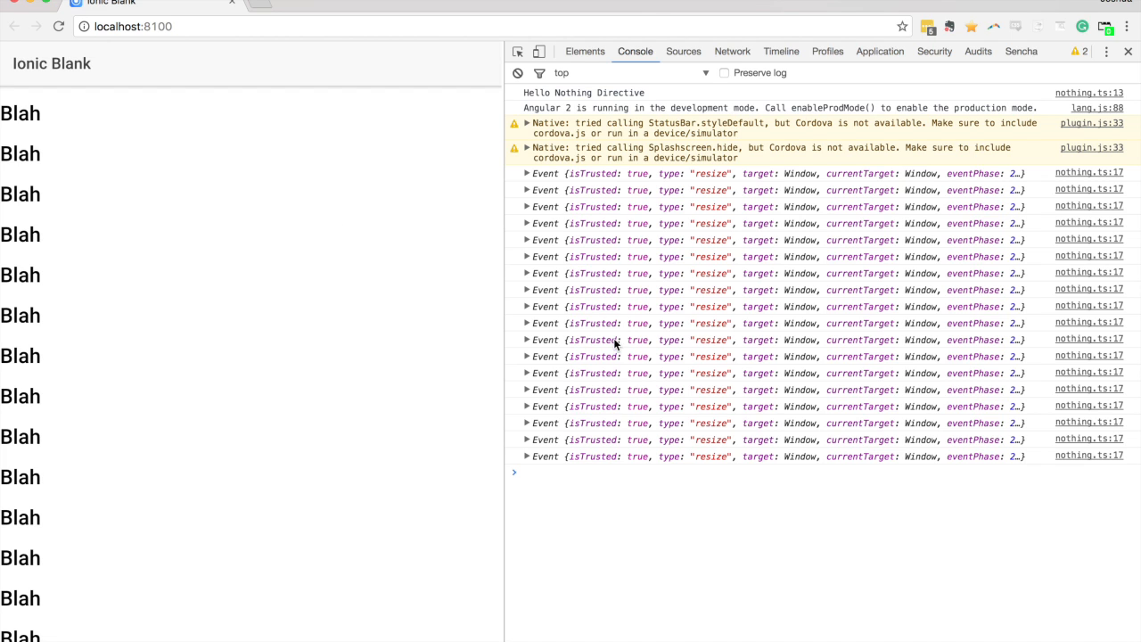
left_click(528, 456)
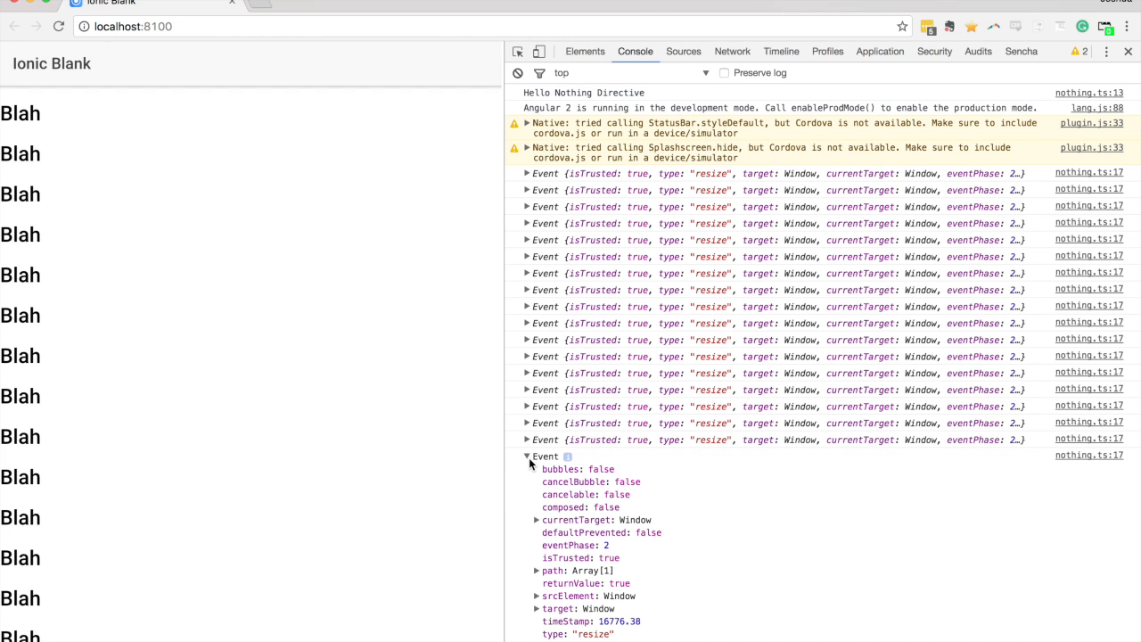
mouse_move(627, 610)
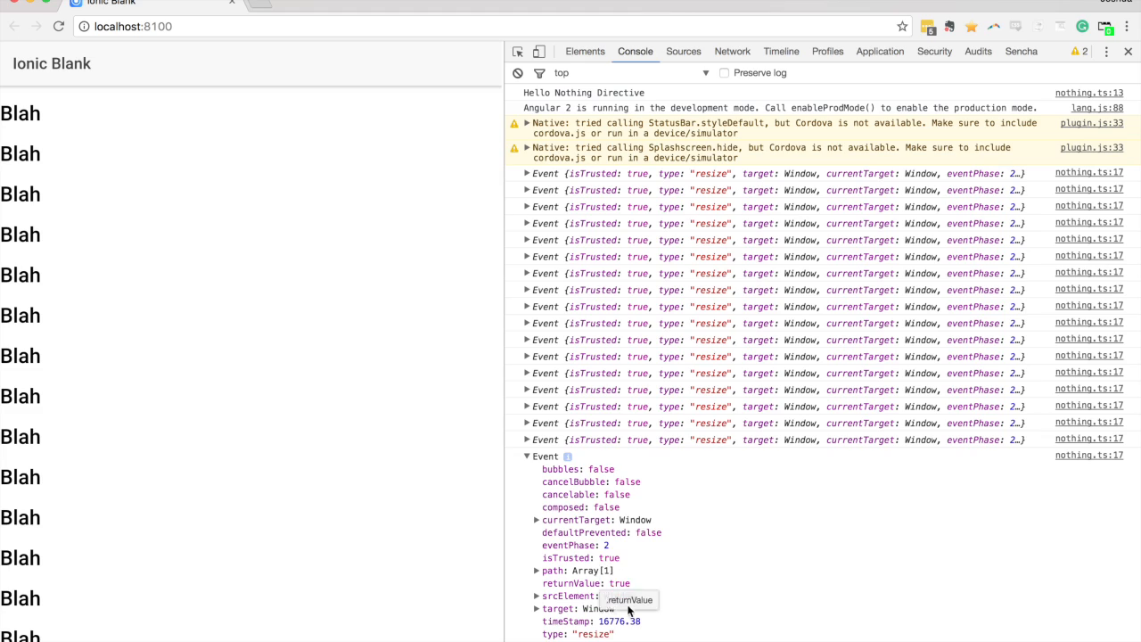
mouse_move(537, 496)
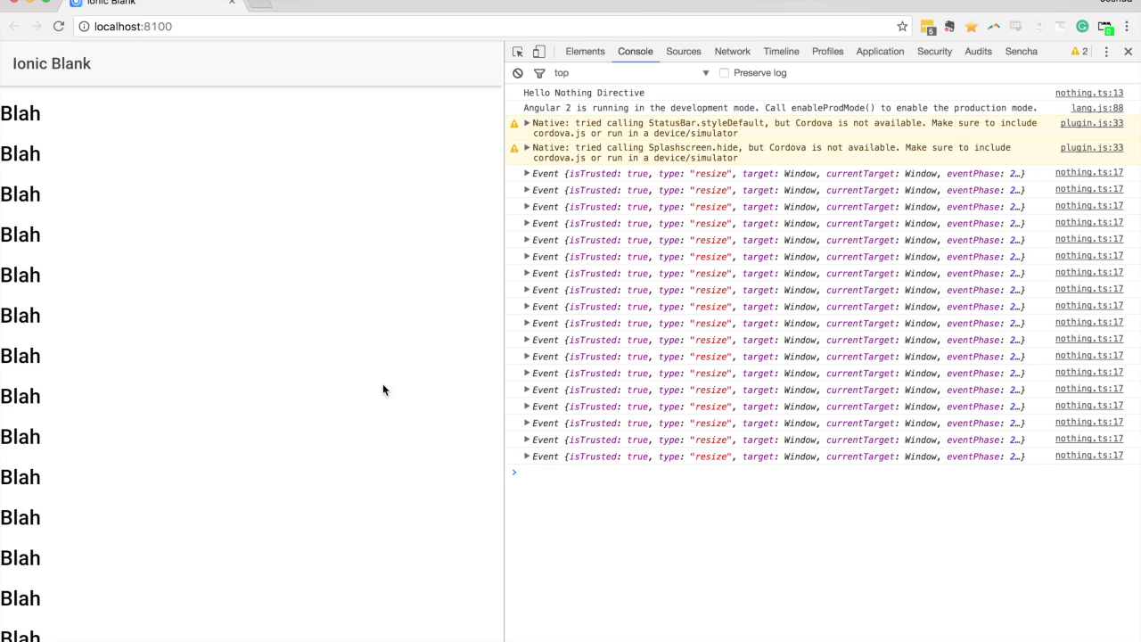
Step: Scroll the page so scroll objects with scrollTop values log beside the resize events
scroll("down", 3)
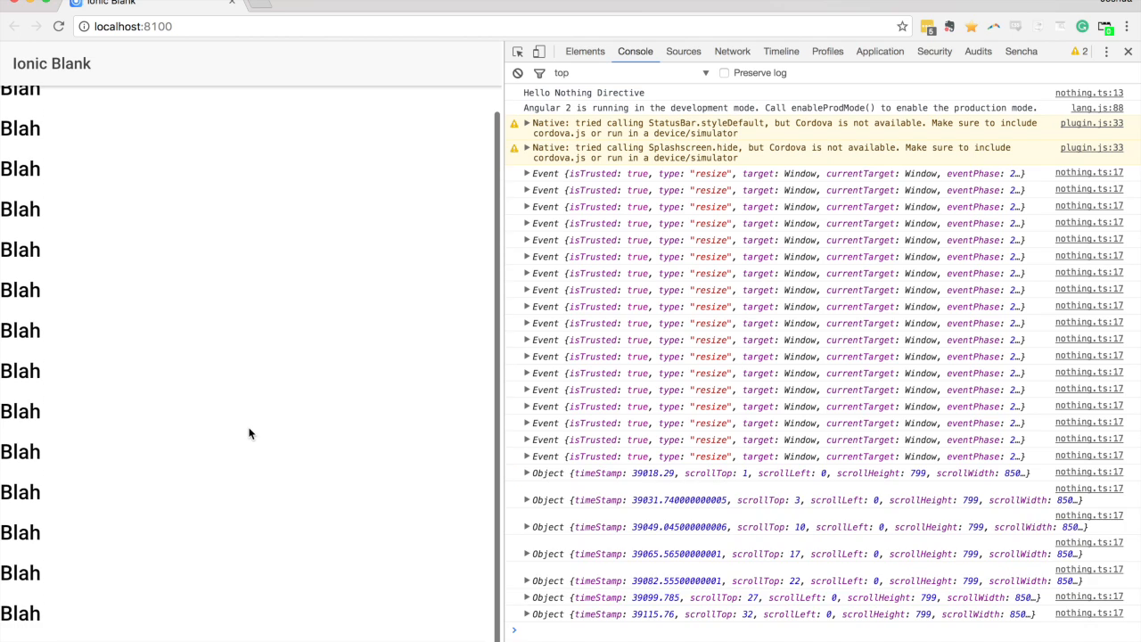
scroll("down", 3)
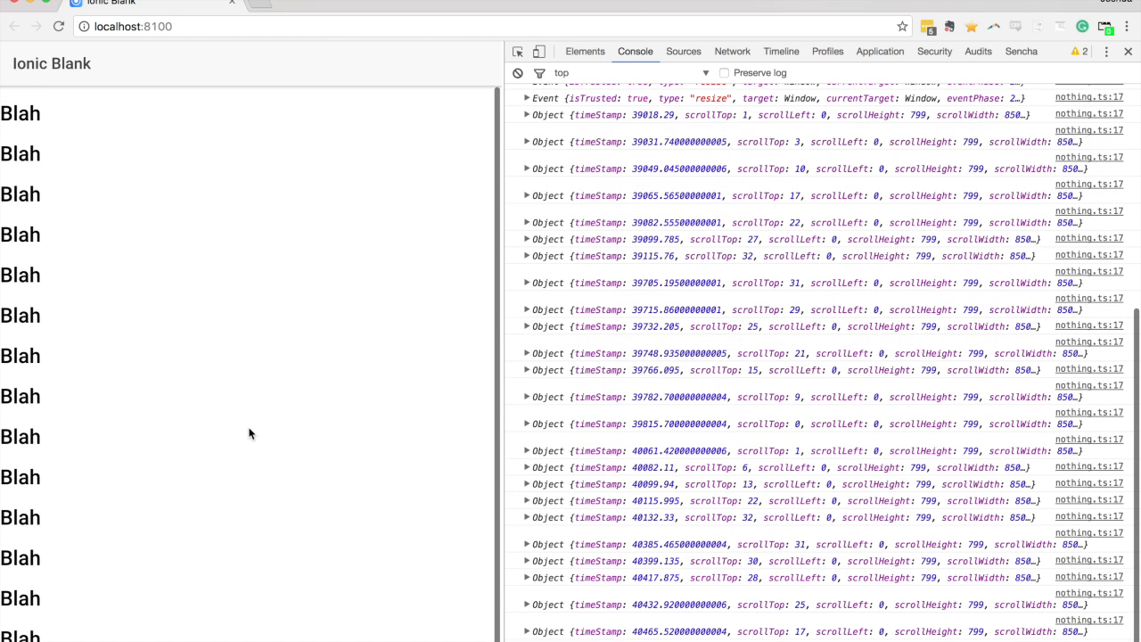